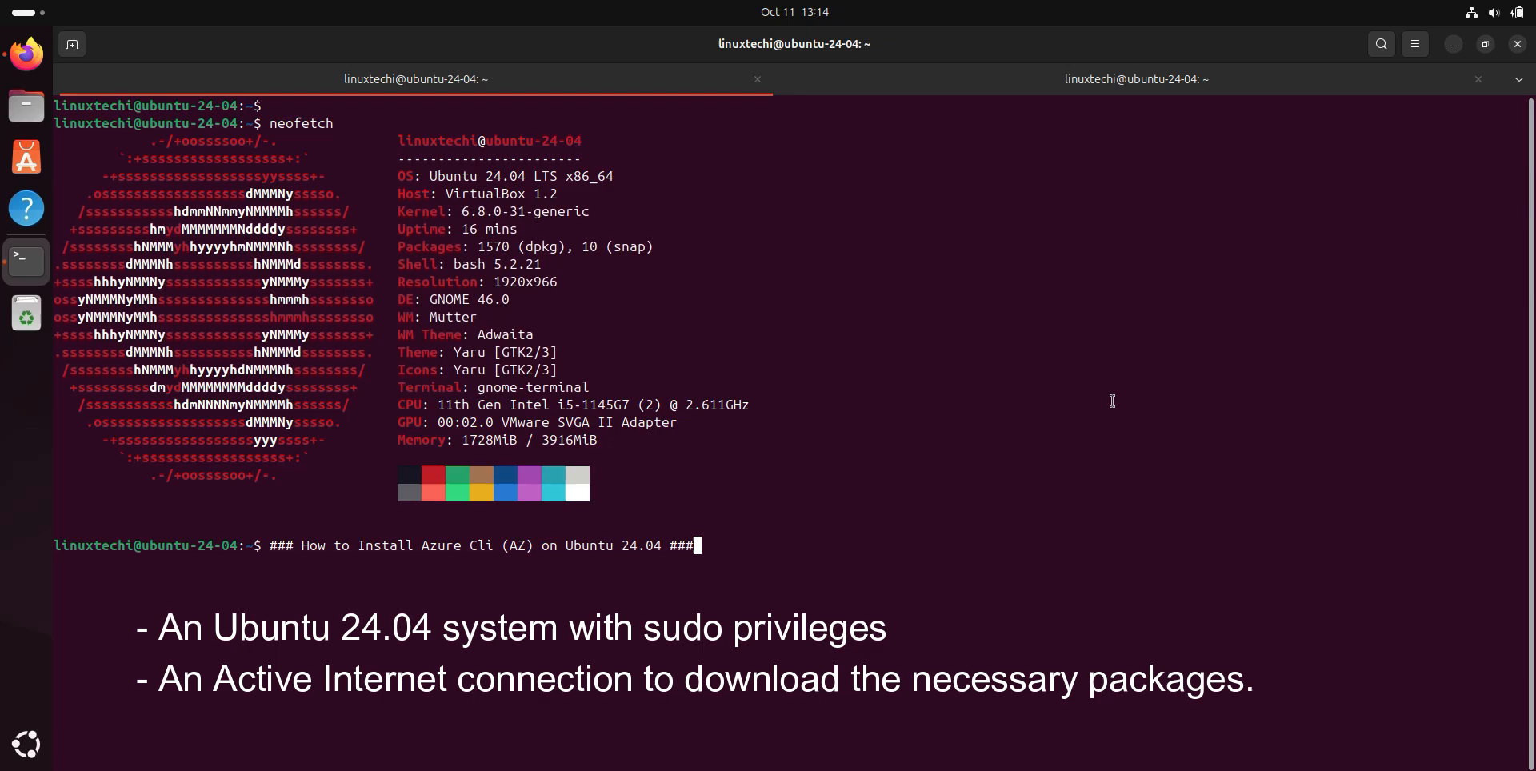
Show Azure-Cli-Notes.txt in the second tab and highlight the apt dependency line.
click(1134, 78)
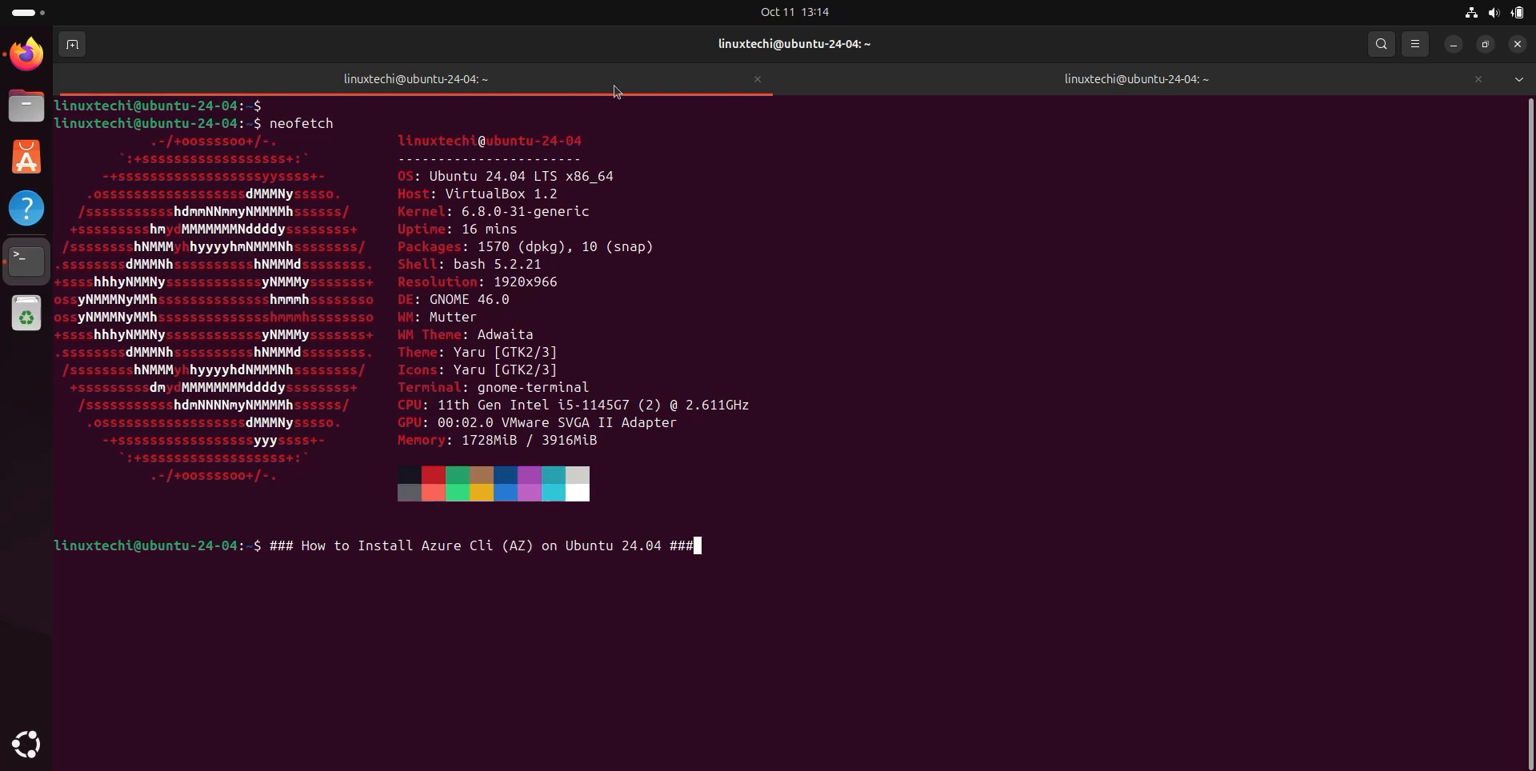
text(sudo a)
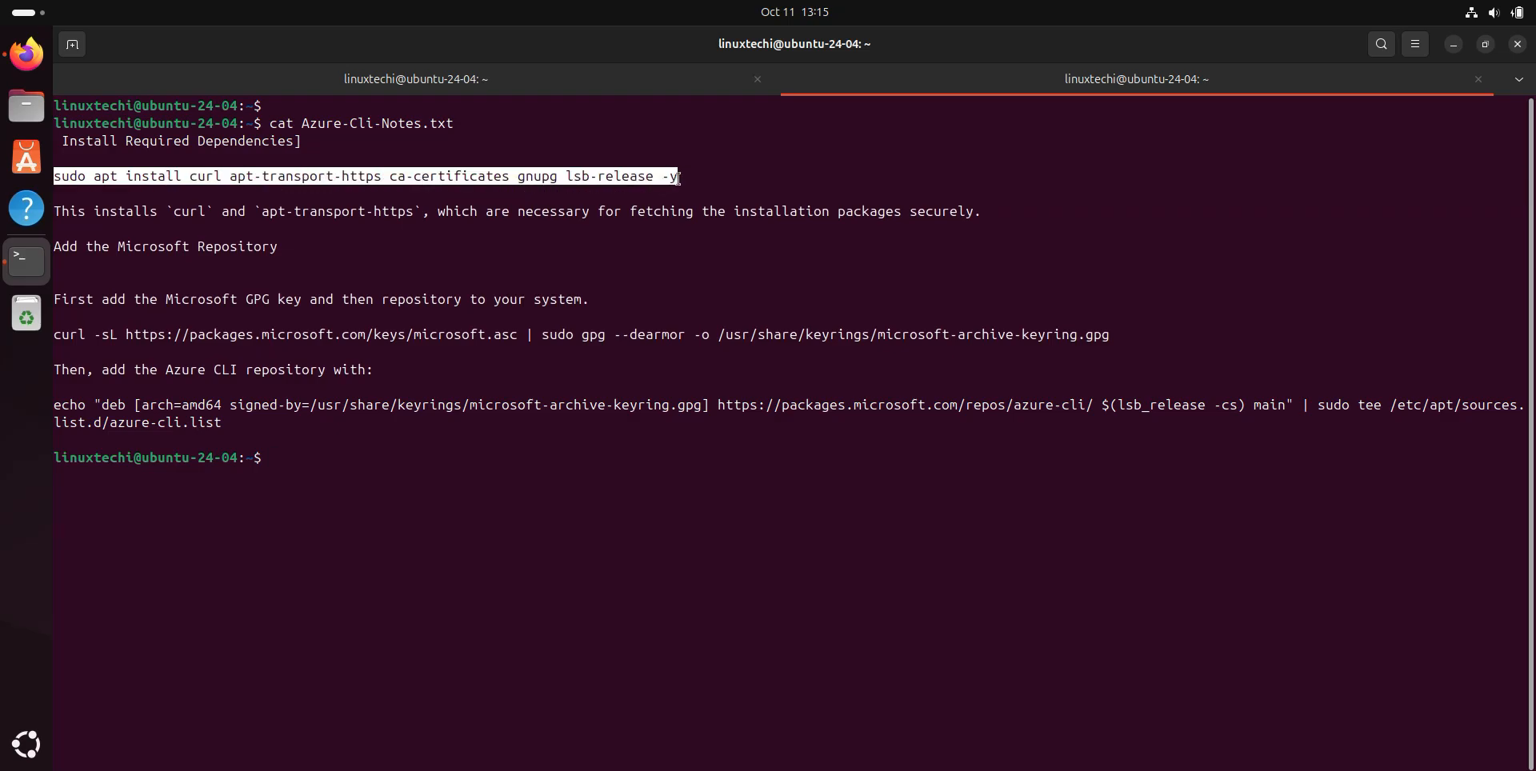
Run 'sudo apt install curl apt-transport-https ca-certificates gnupg lsb-release -y'.
right_click(671, 186)
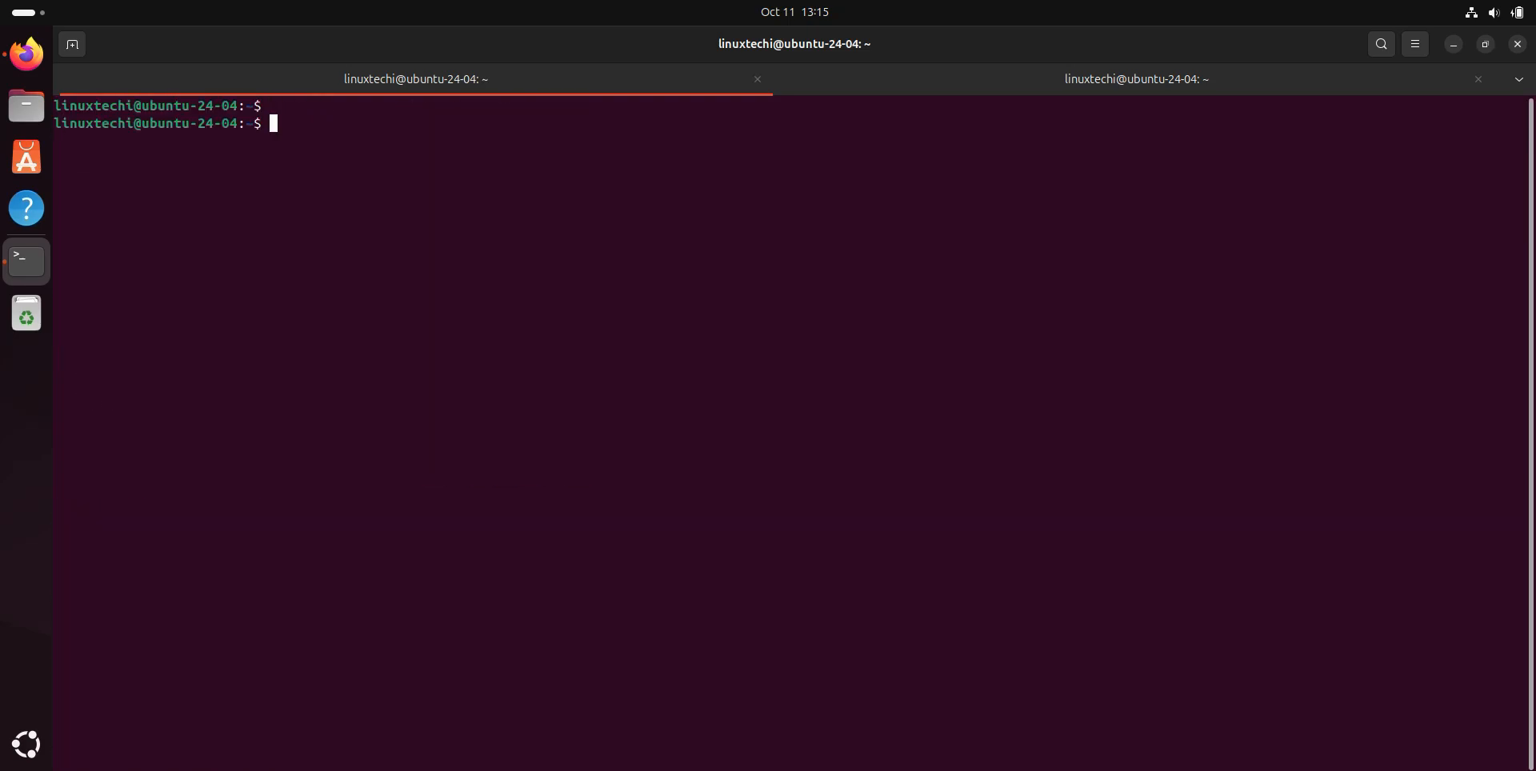
text(sudo apt install curl apt-transport-https ca-certificates gnupg lsb-release -y)
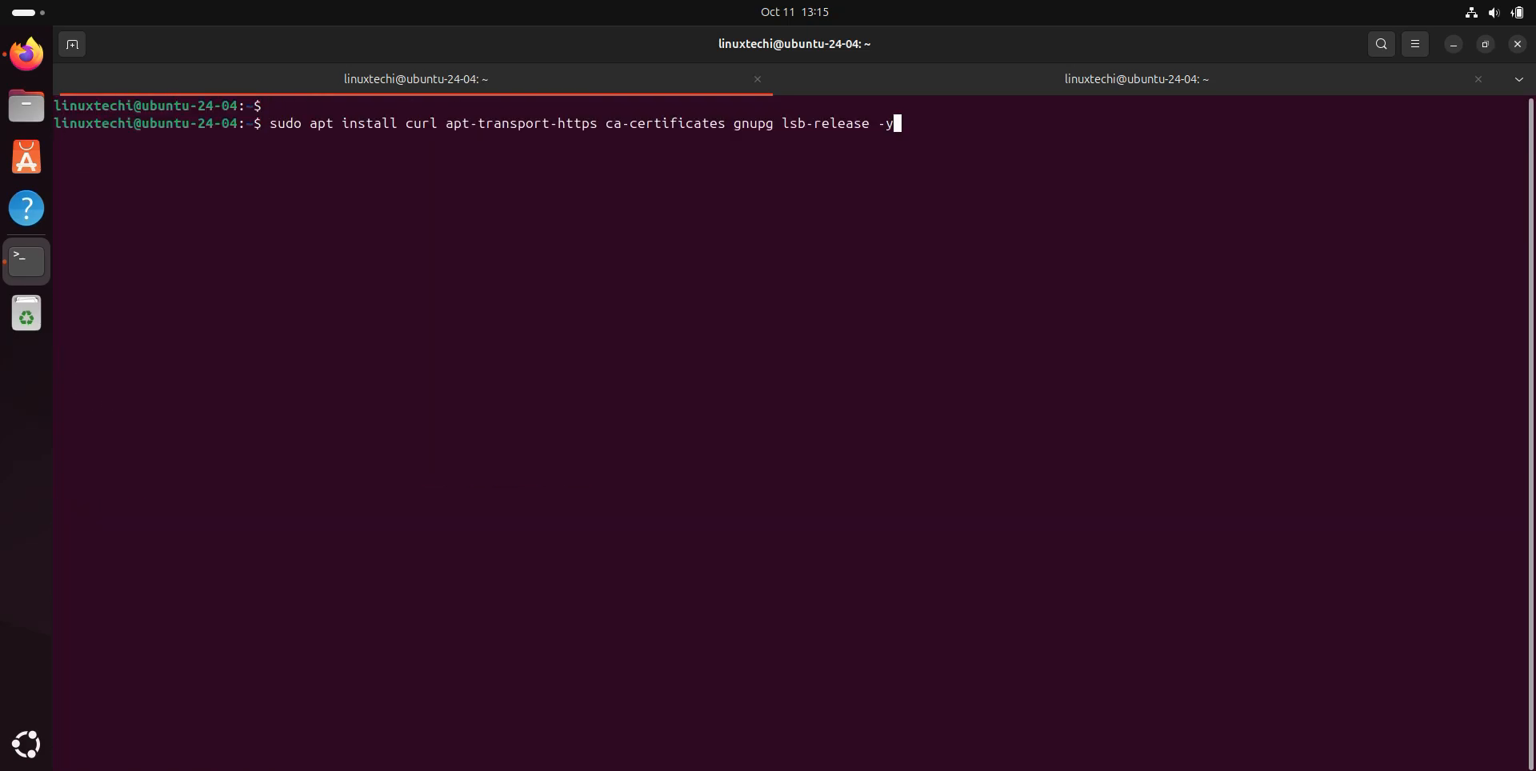
key(Return)
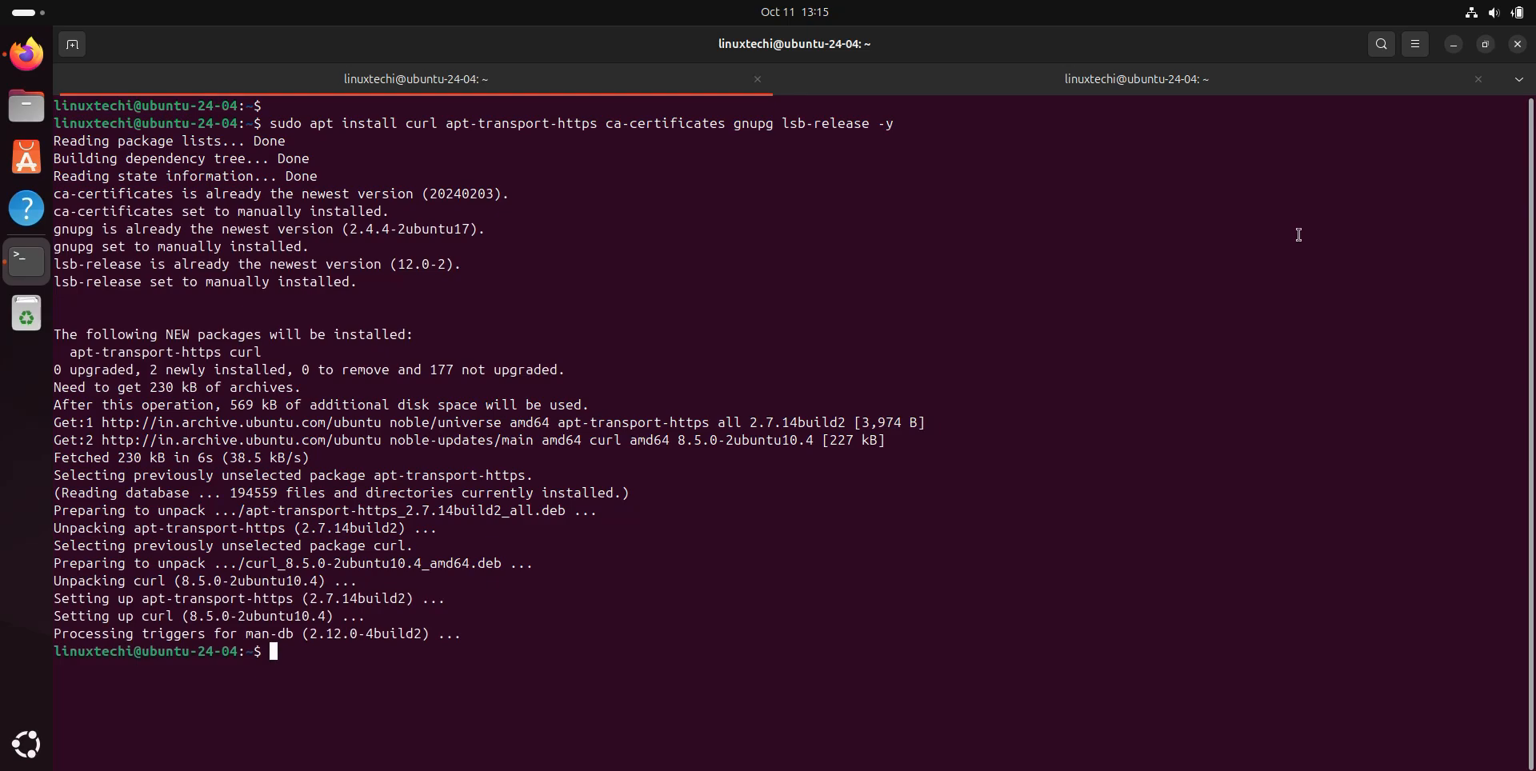
mouse_move(1272, 102)
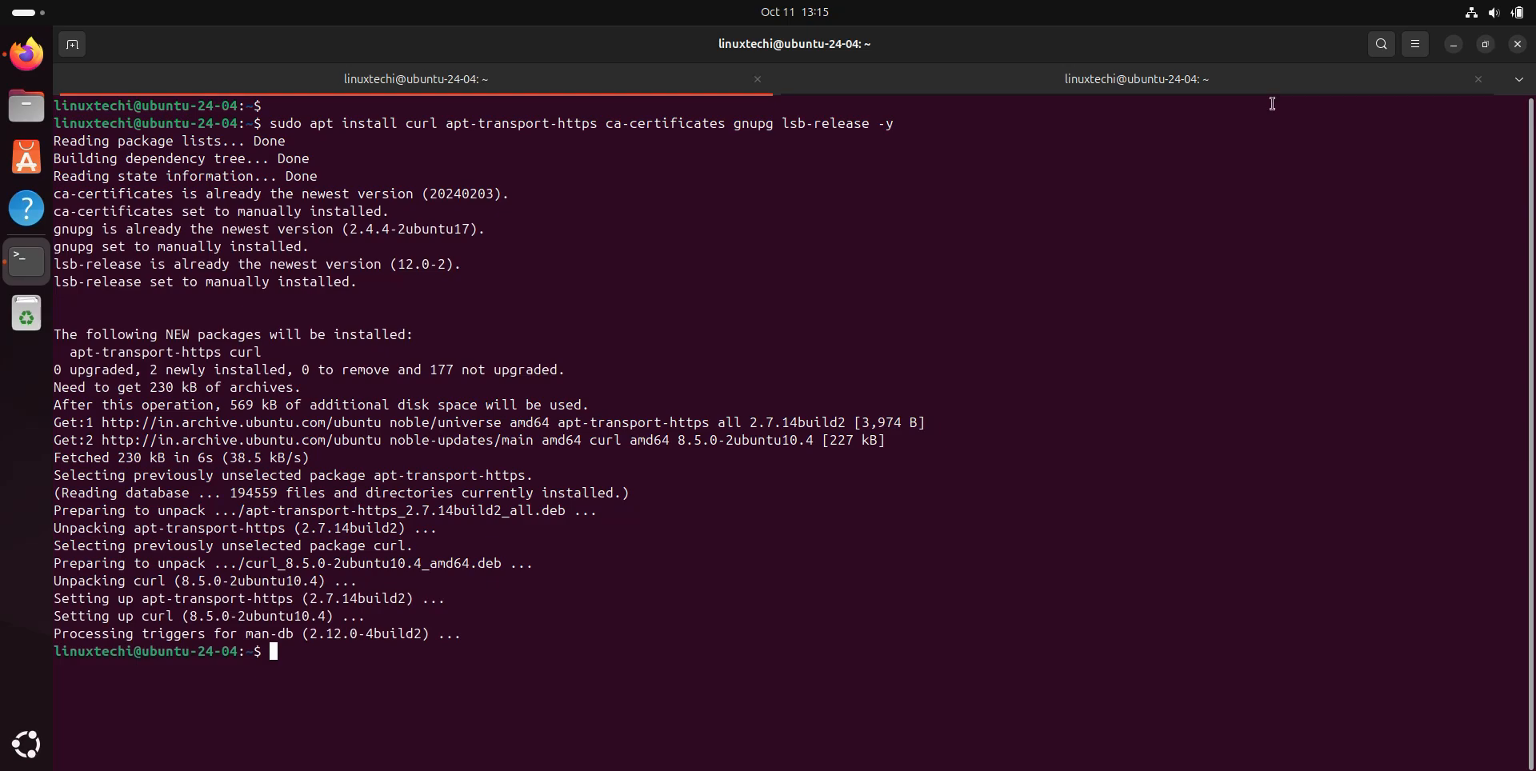
Import Microsoft's signing key with curl piped to 'sudo gpg --dearmor' into the keyrings.
text(cat Azure-Cli-Notes.txt)
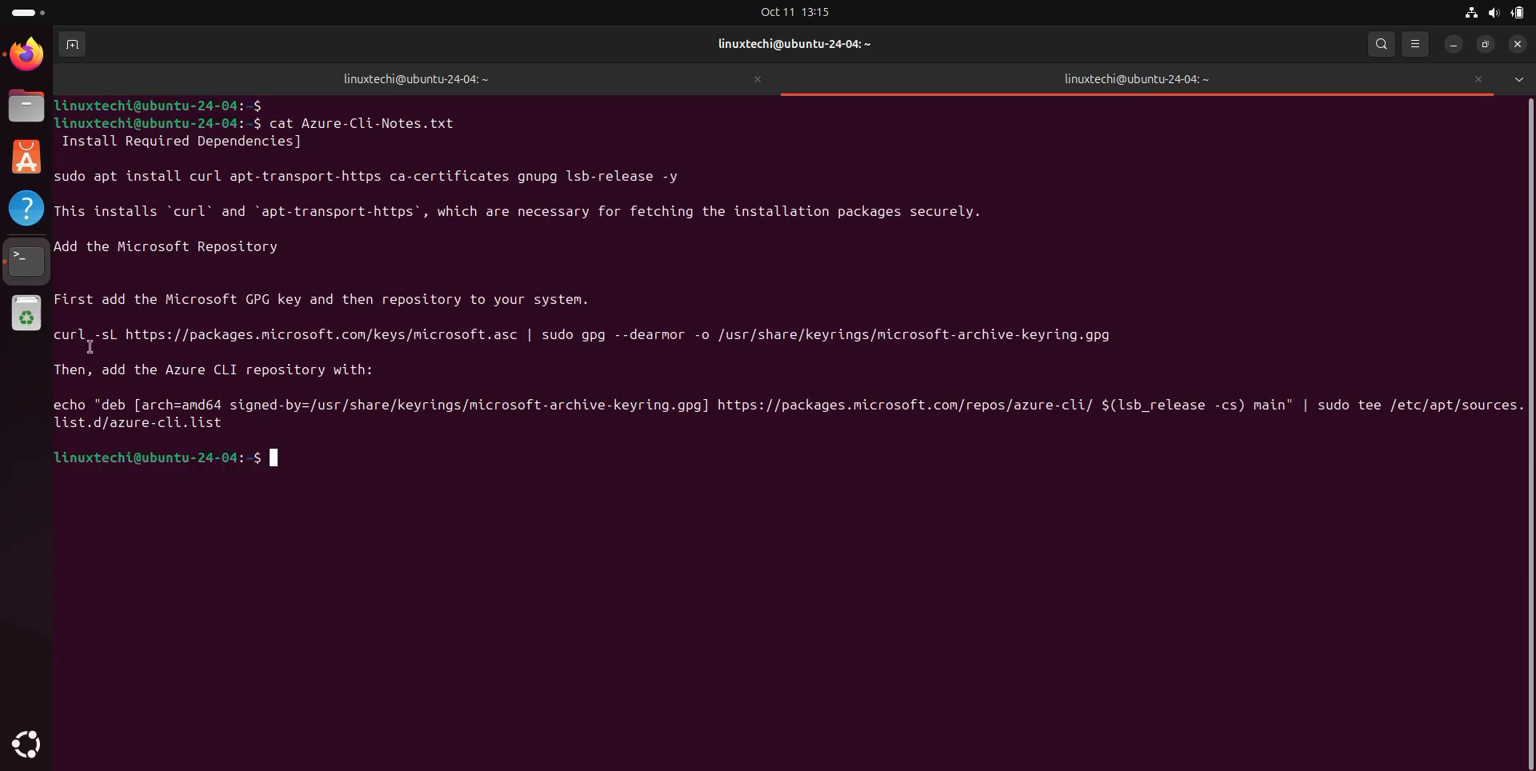
drag(55, 335, 861, 334)
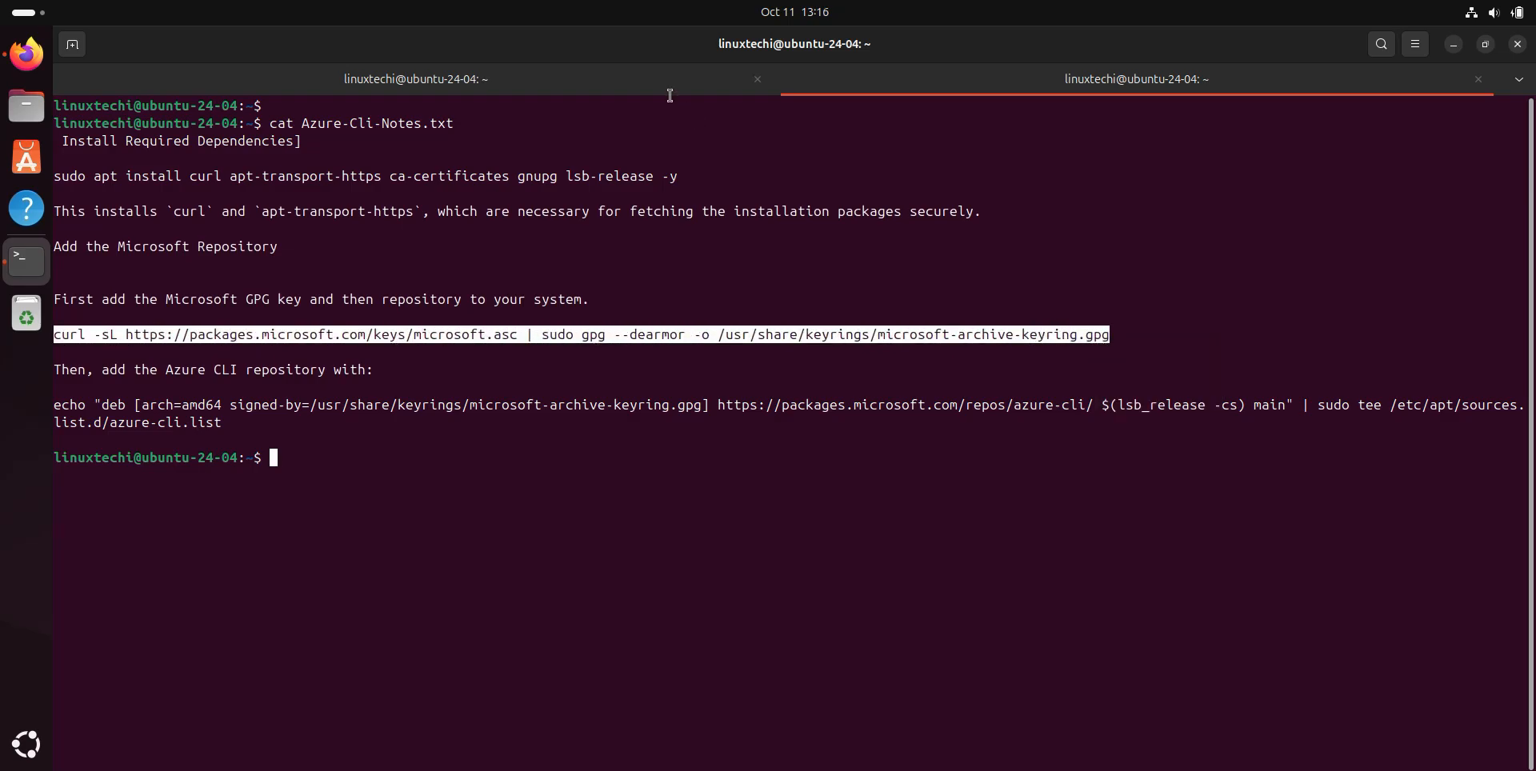
key(Return)
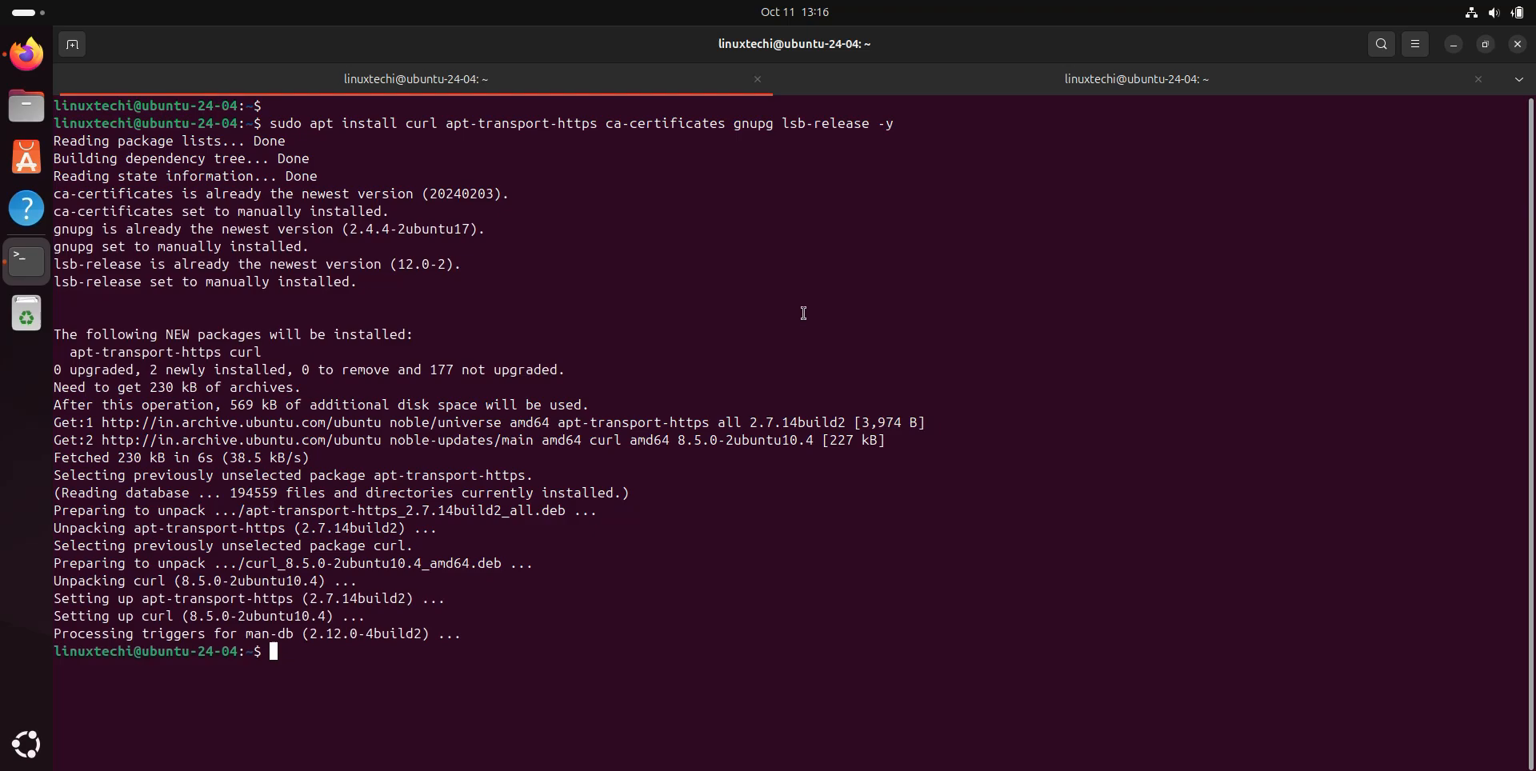
text(curl -sL https://packages.microsoft.com/keys/microsoft.asc | sudo gpg --dearmor -o /usr/share/keyrings/microsoft-archive-keyring.gpg)
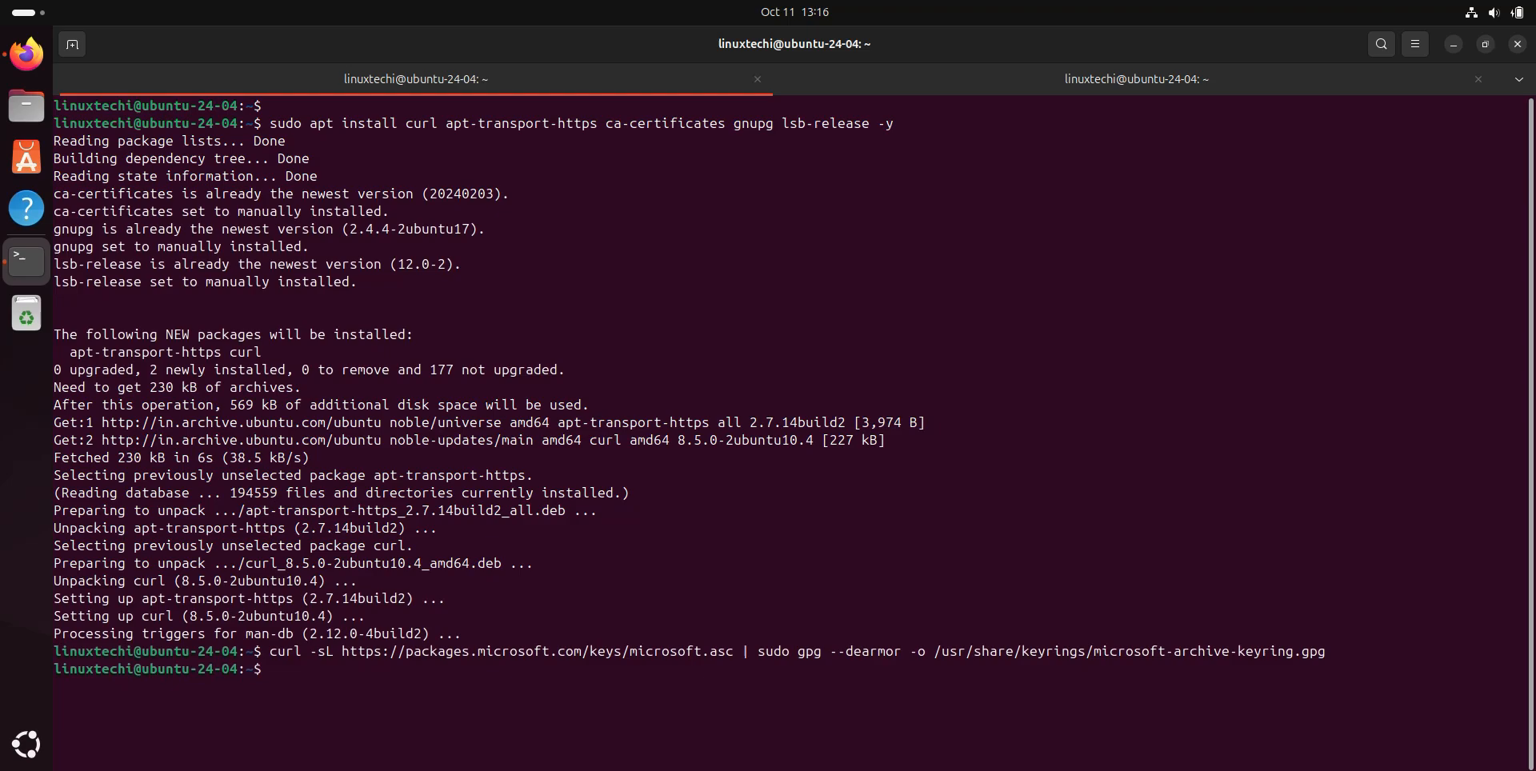
Register the Azure CLI repository via the echo | sudo tee azure-cli.list command from the notes.
click(1135, 79)
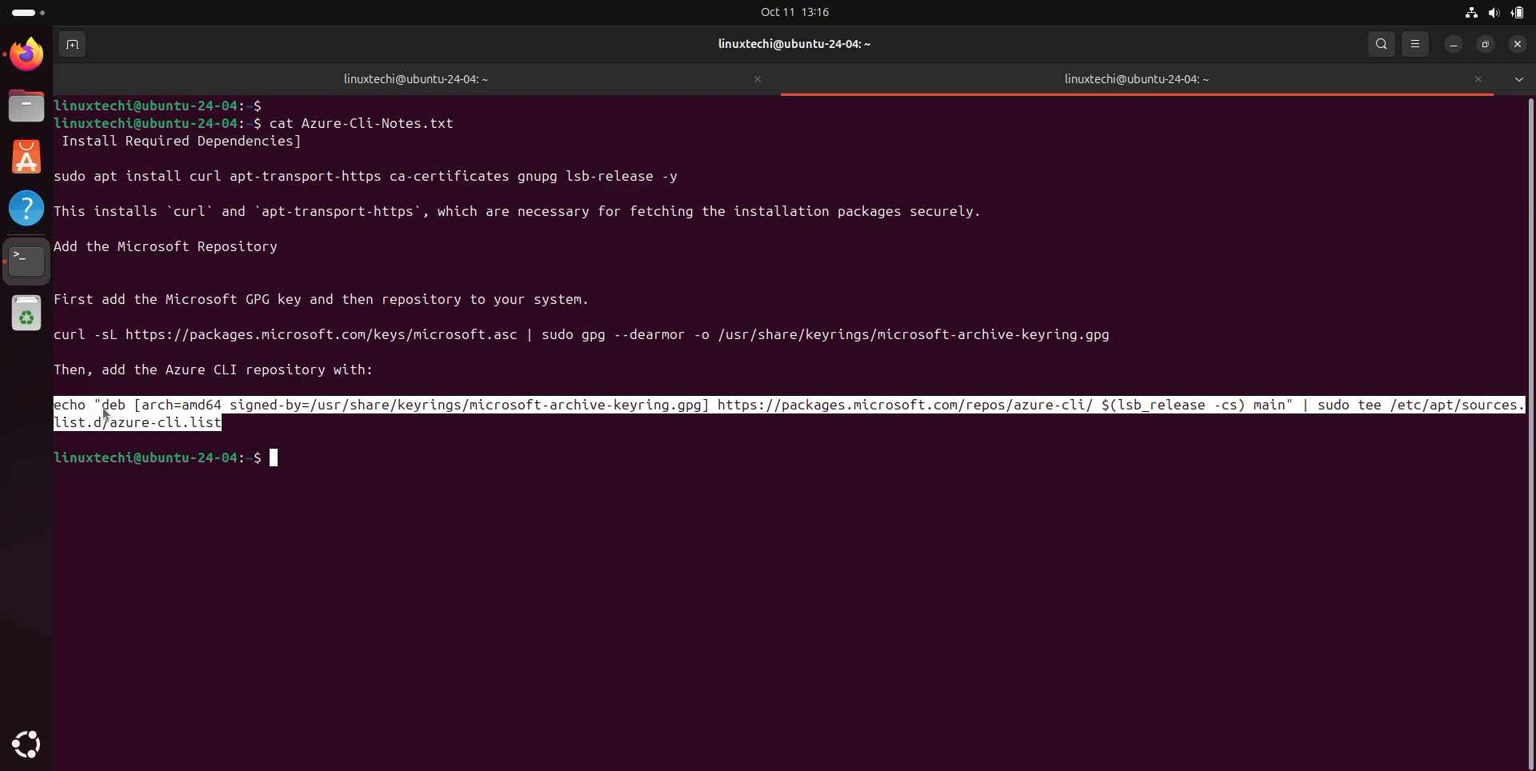
click(413, 78)
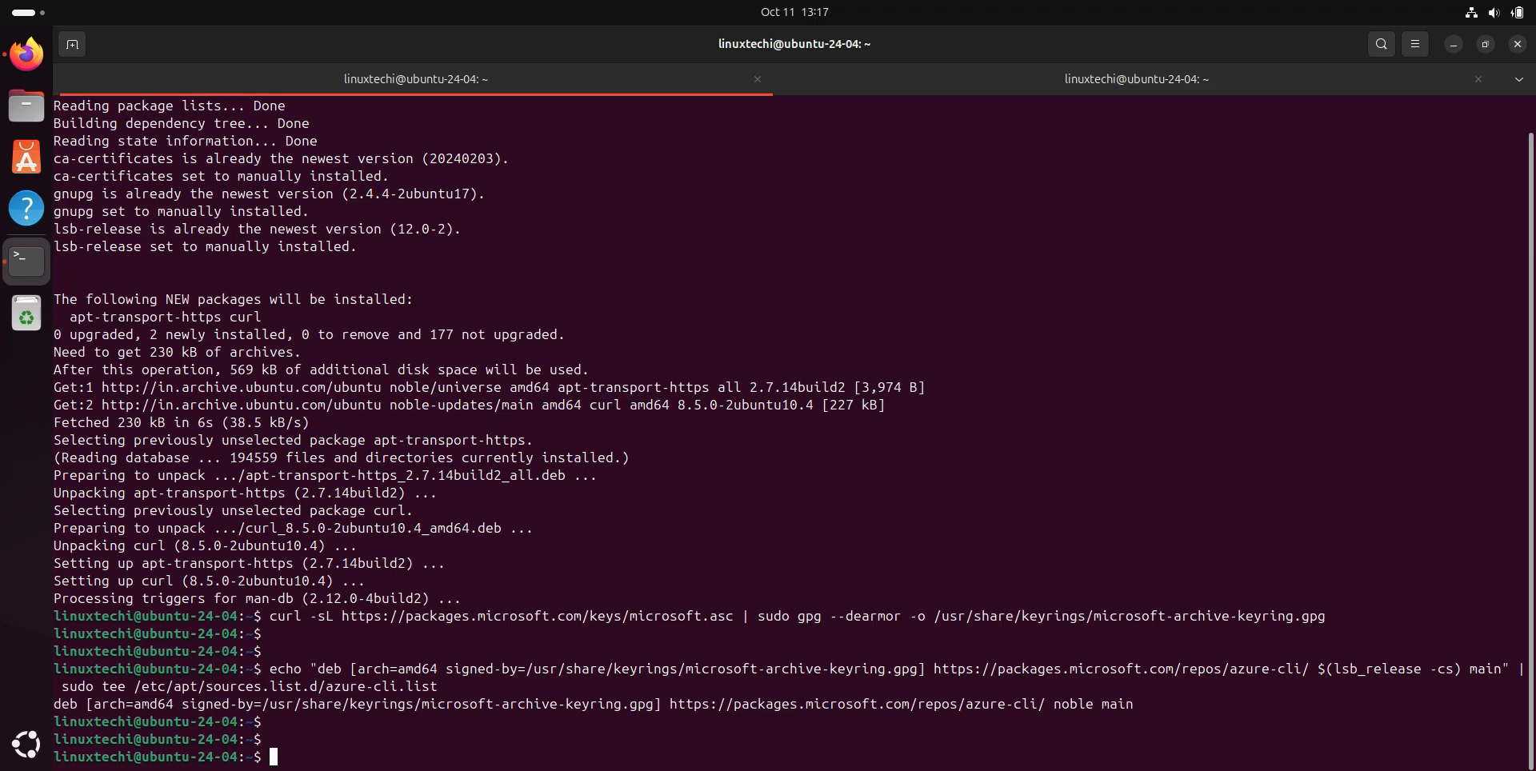
Refresh package lists with 'sudo apt update' and clear the screen.
text(sudo apt)
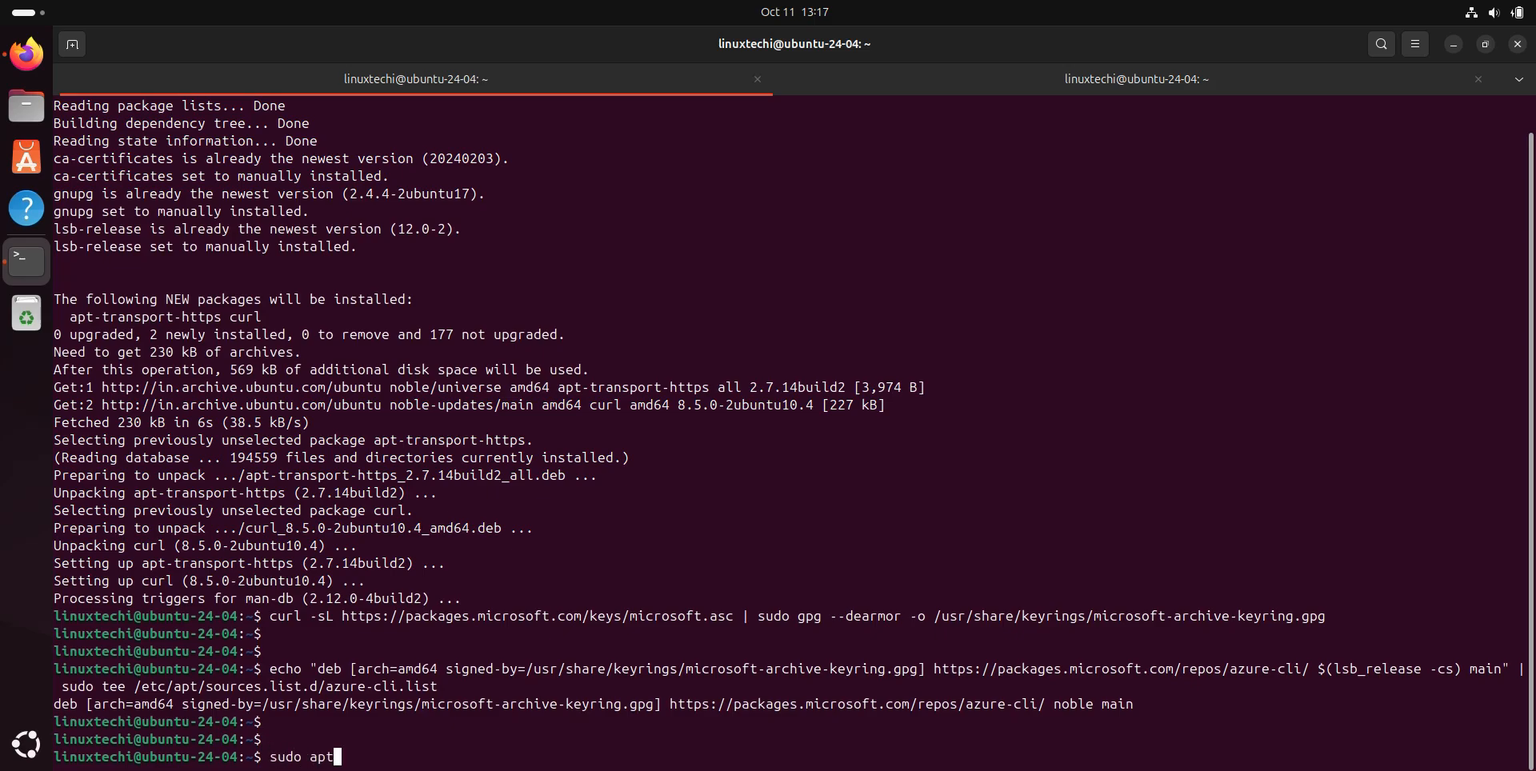
text(update)
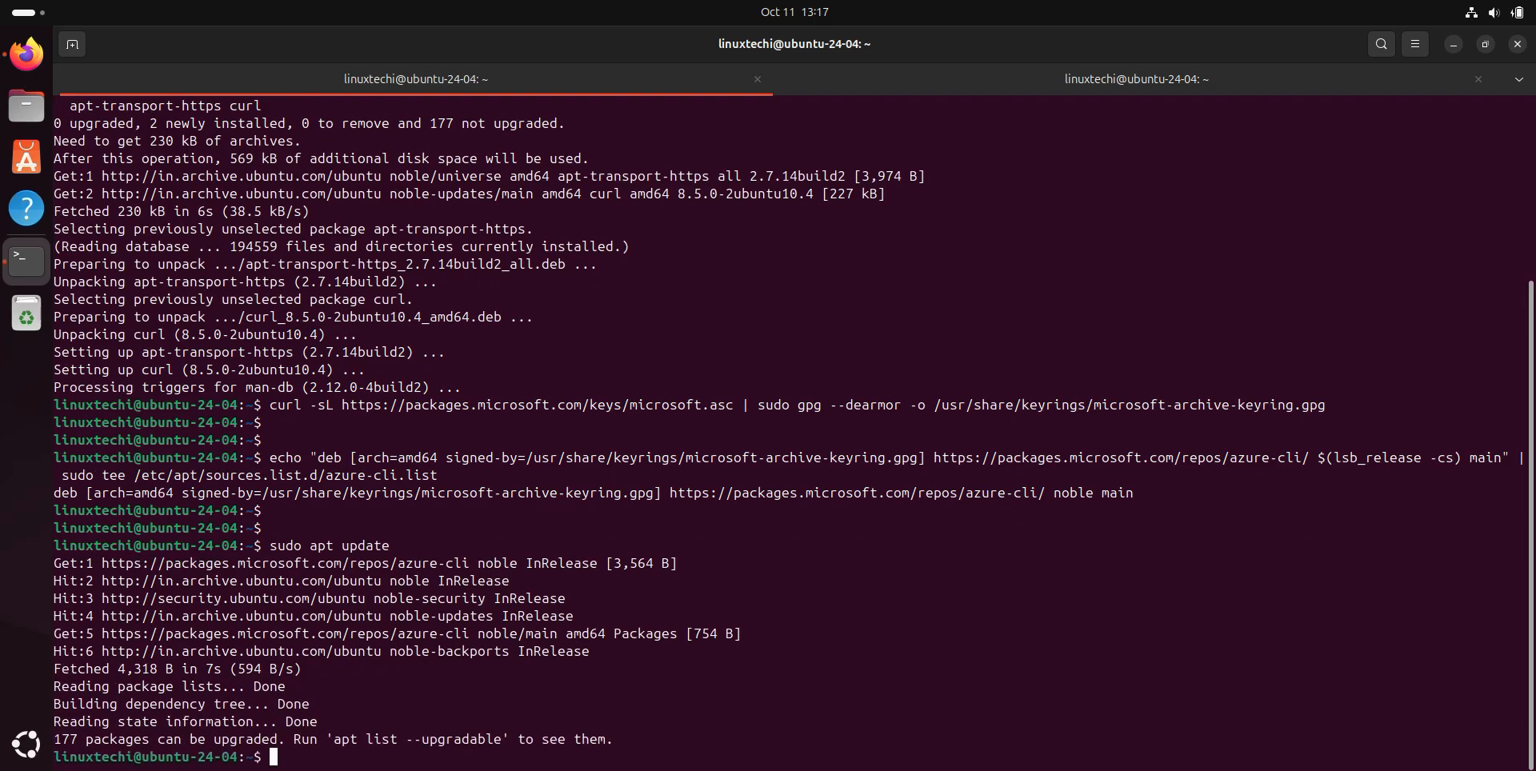
text(clear)
text(sudo)
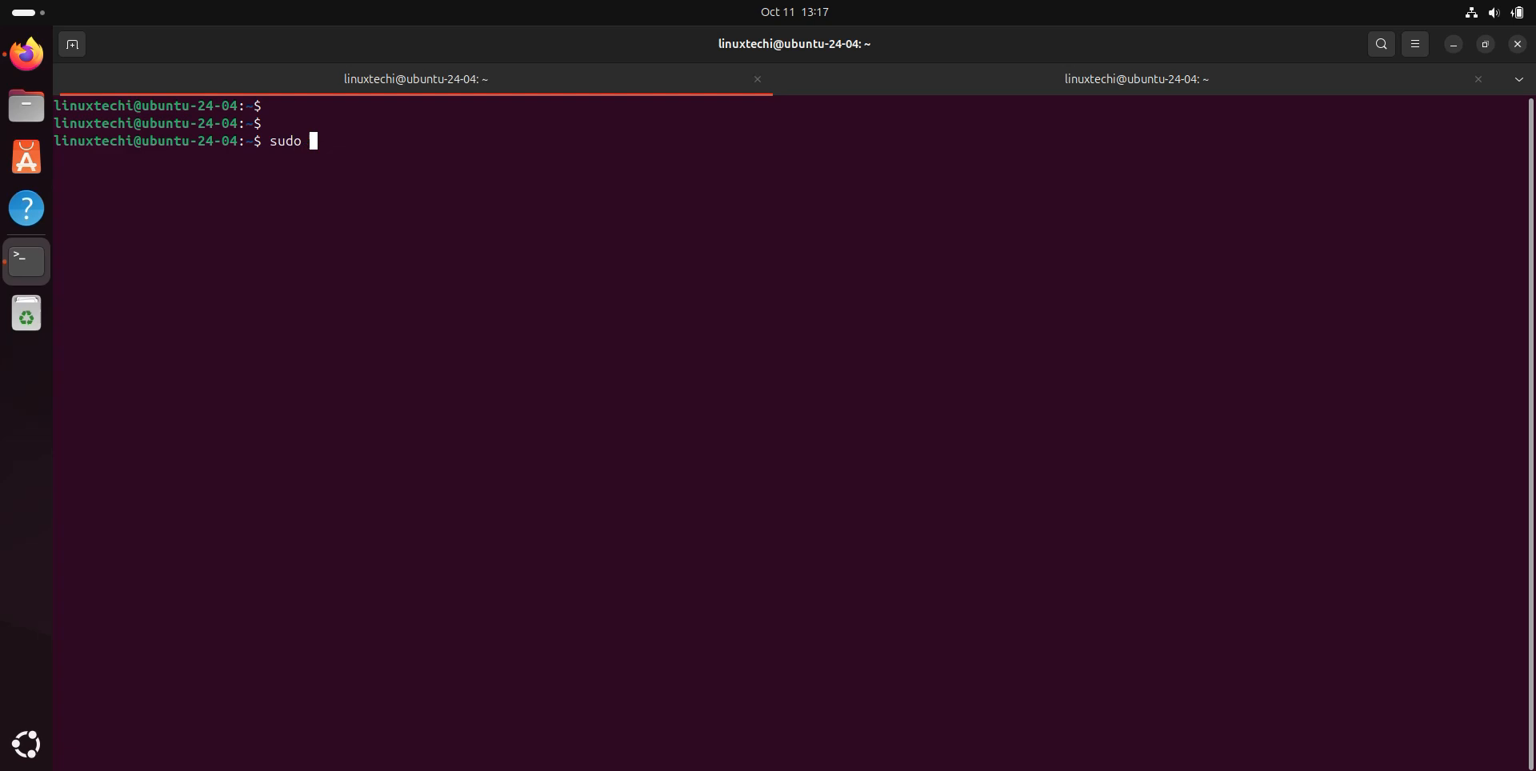
Install azure-cli 2.65.0 with 'sudo apt install azure-cli -y'.
text(apt install)
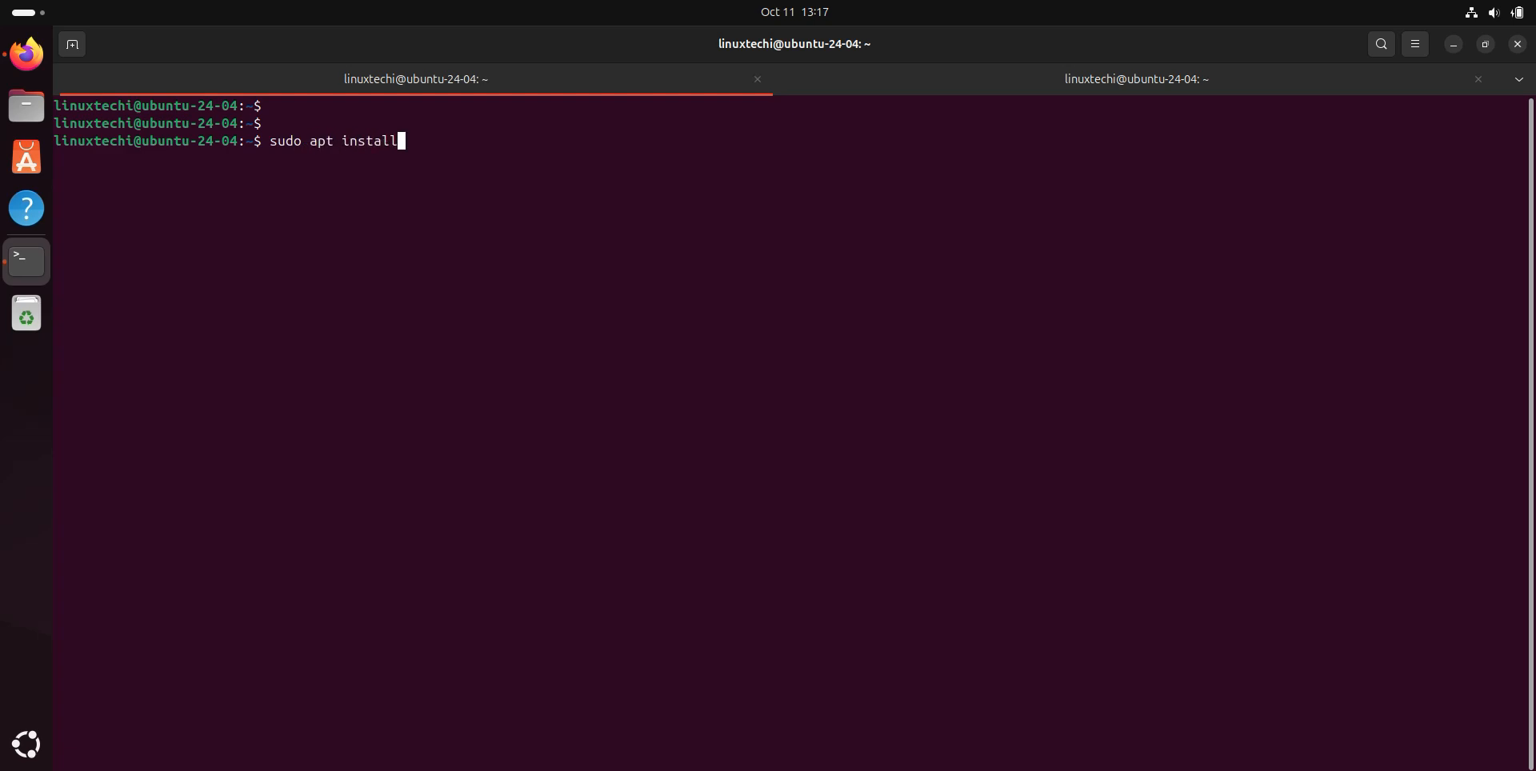
text(az)
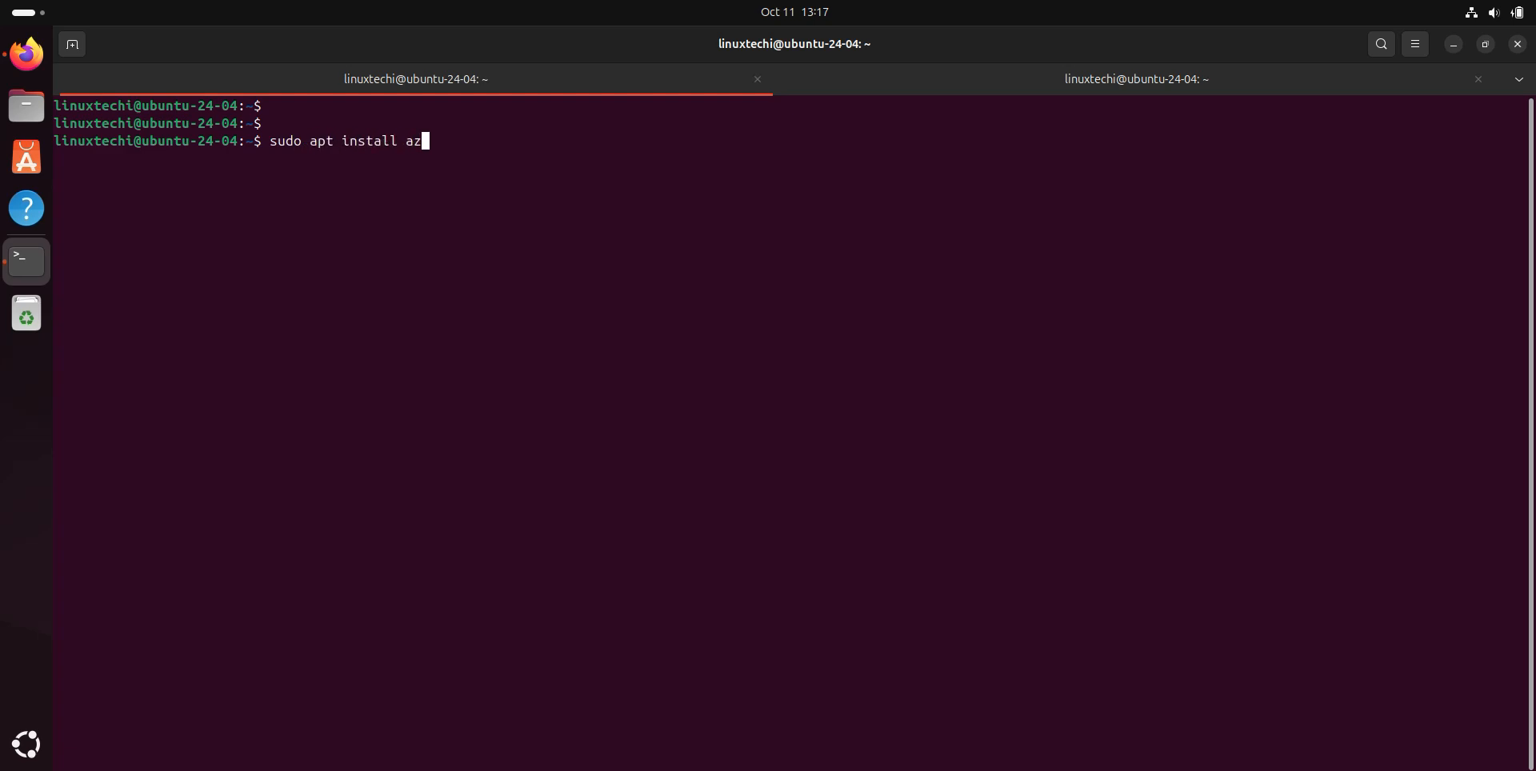
text(ure-cli)
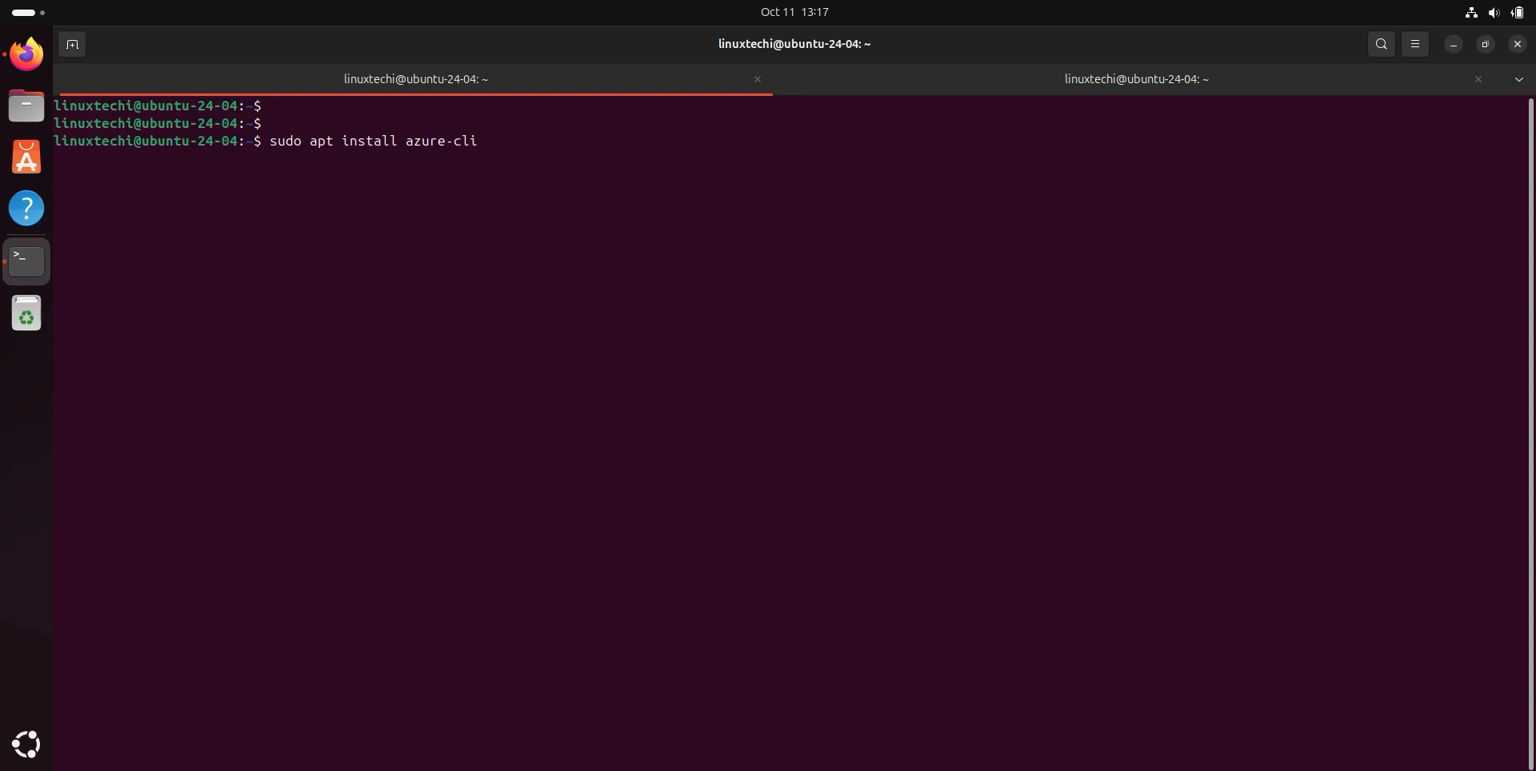
text(-y)
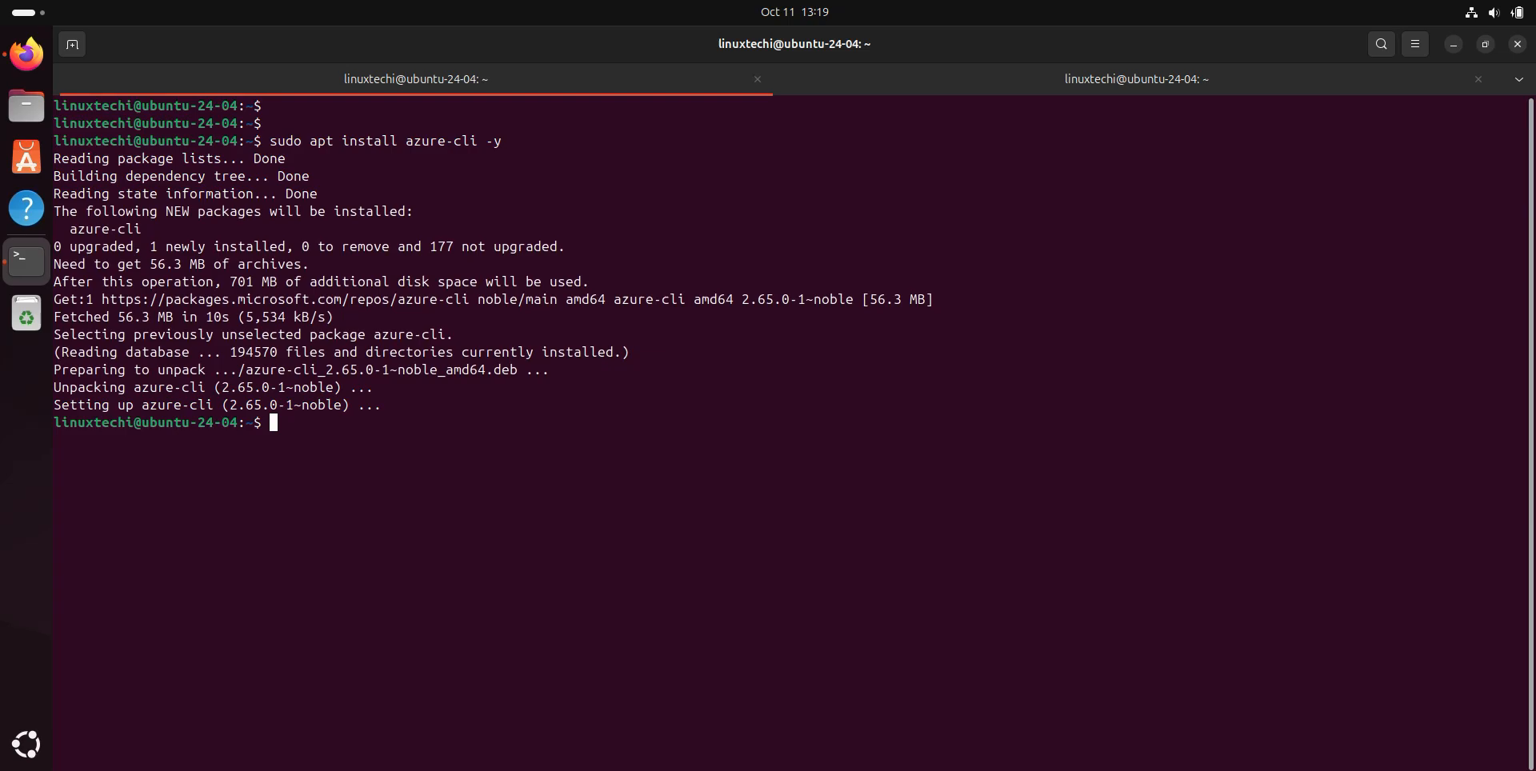
text(az --version)
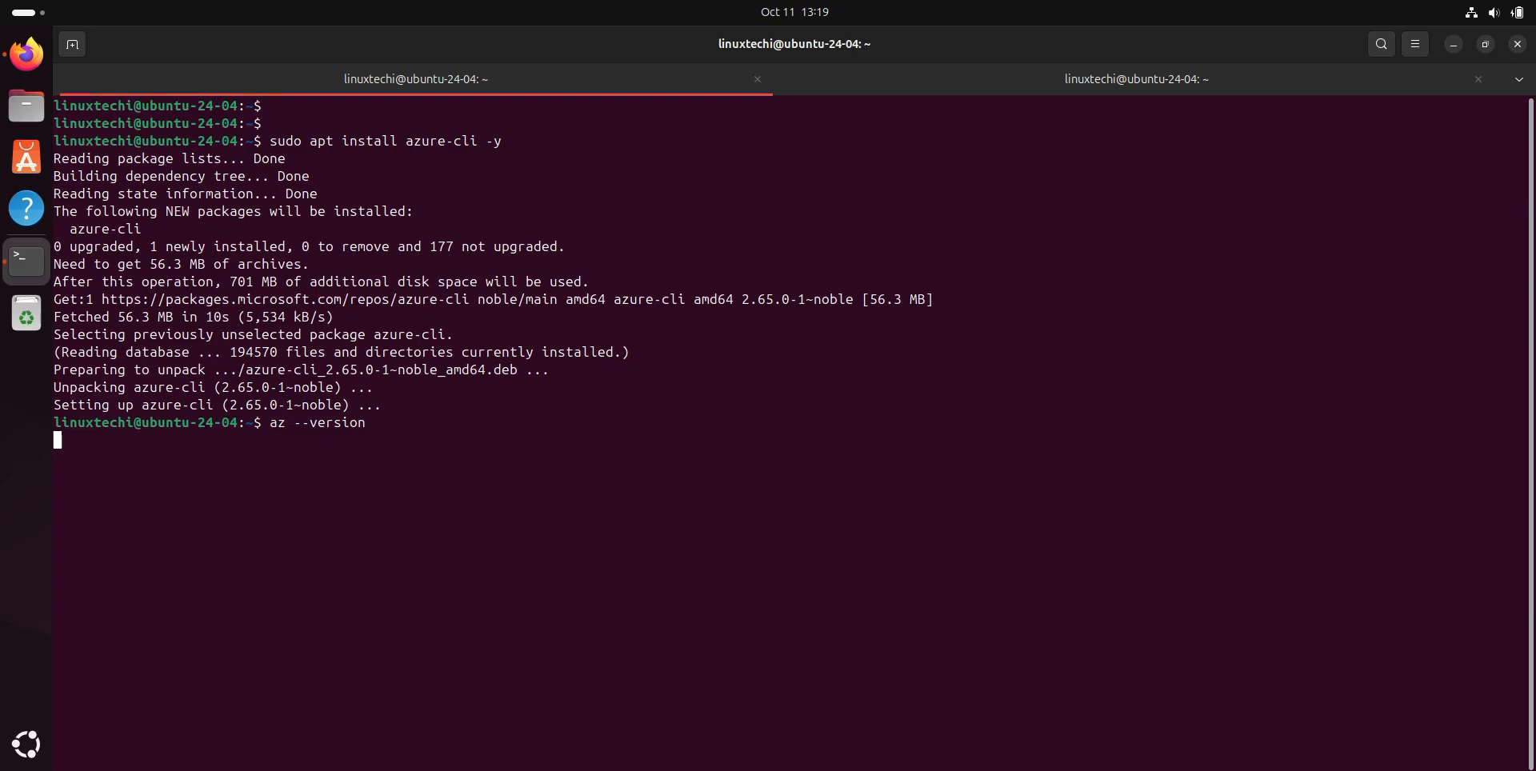
Run 'az --version' confirming azure-cli 2.65.0 is up to date, then clear the screen.
key(Return)
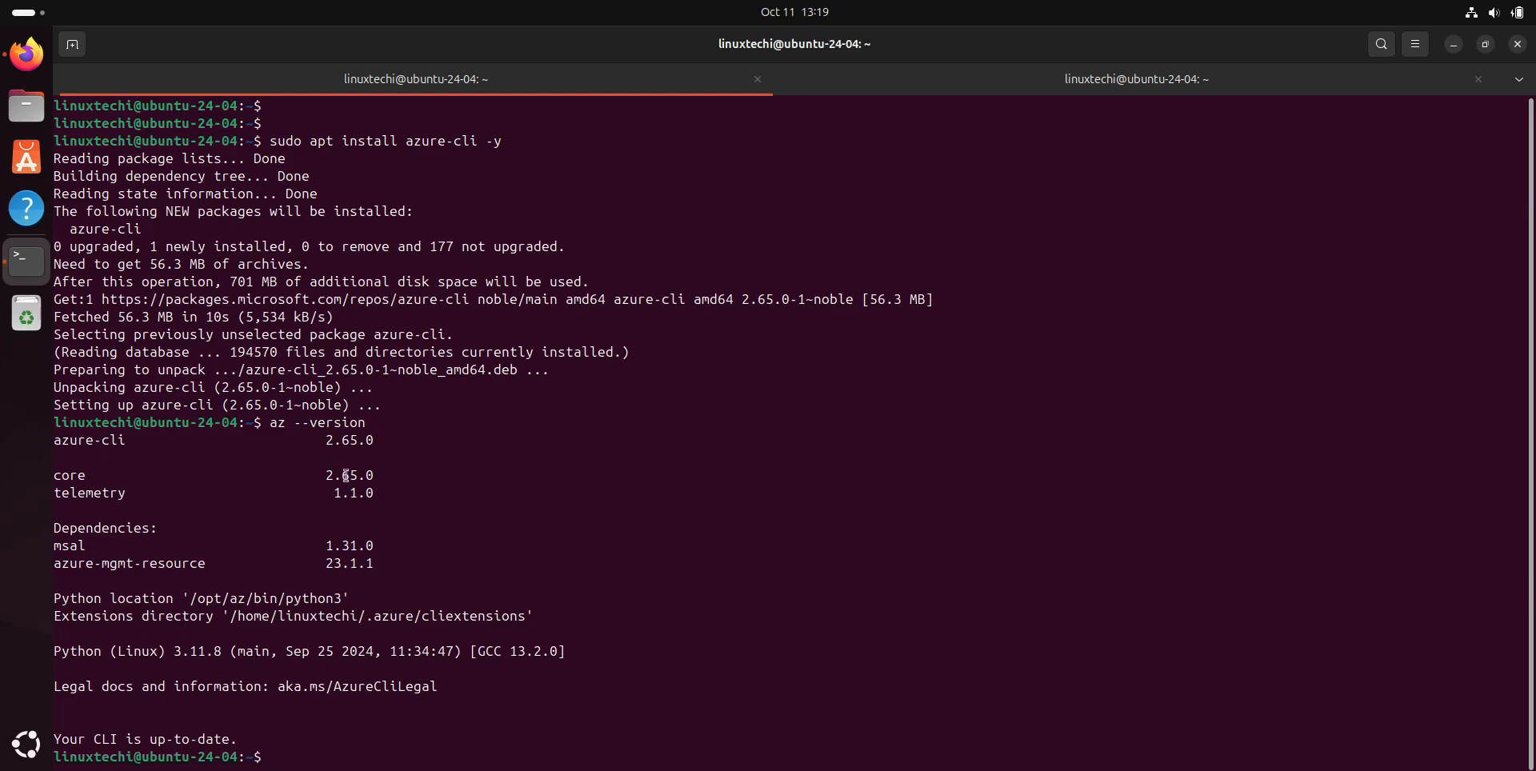
mouse_move(736, 582)
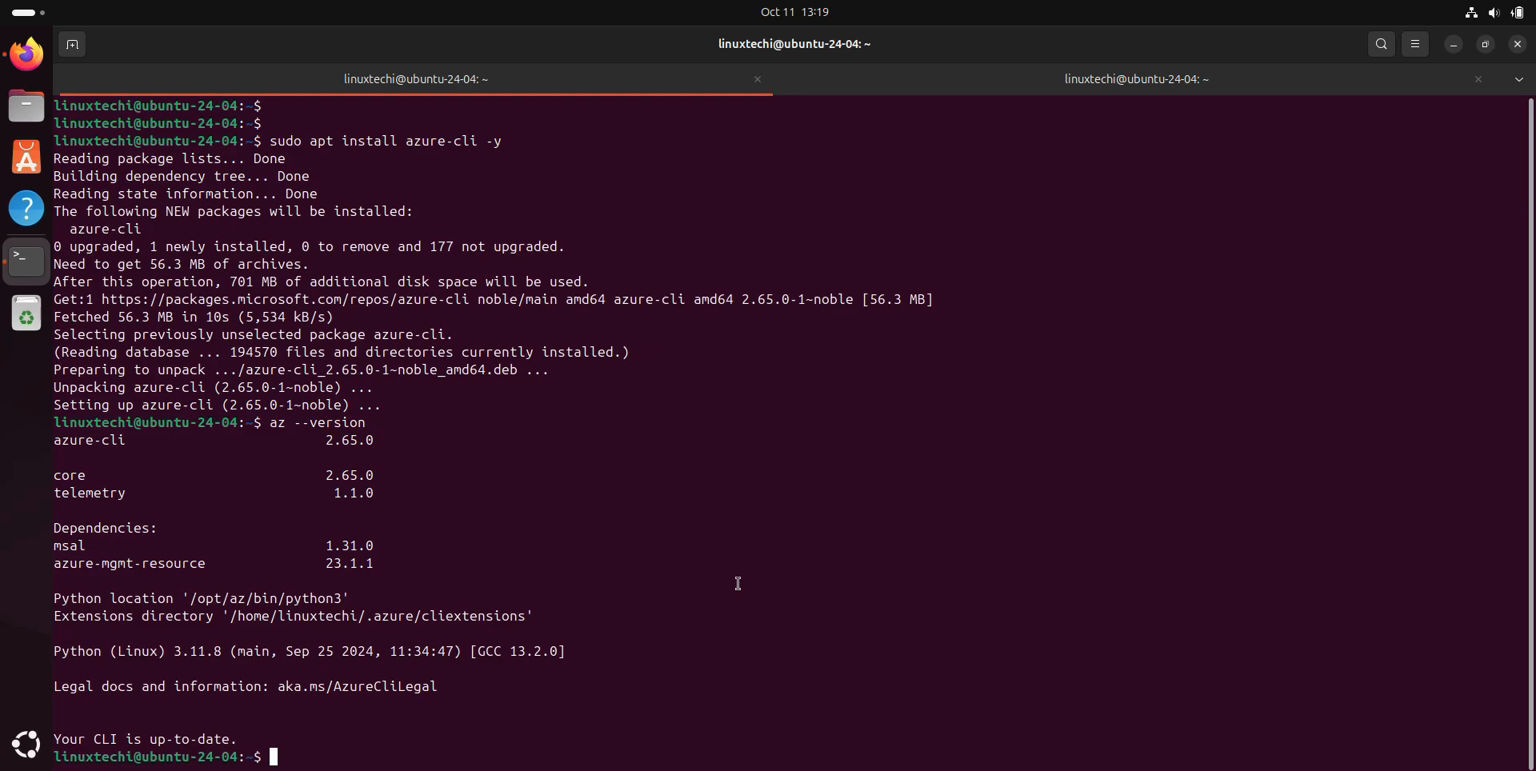
text(clear)
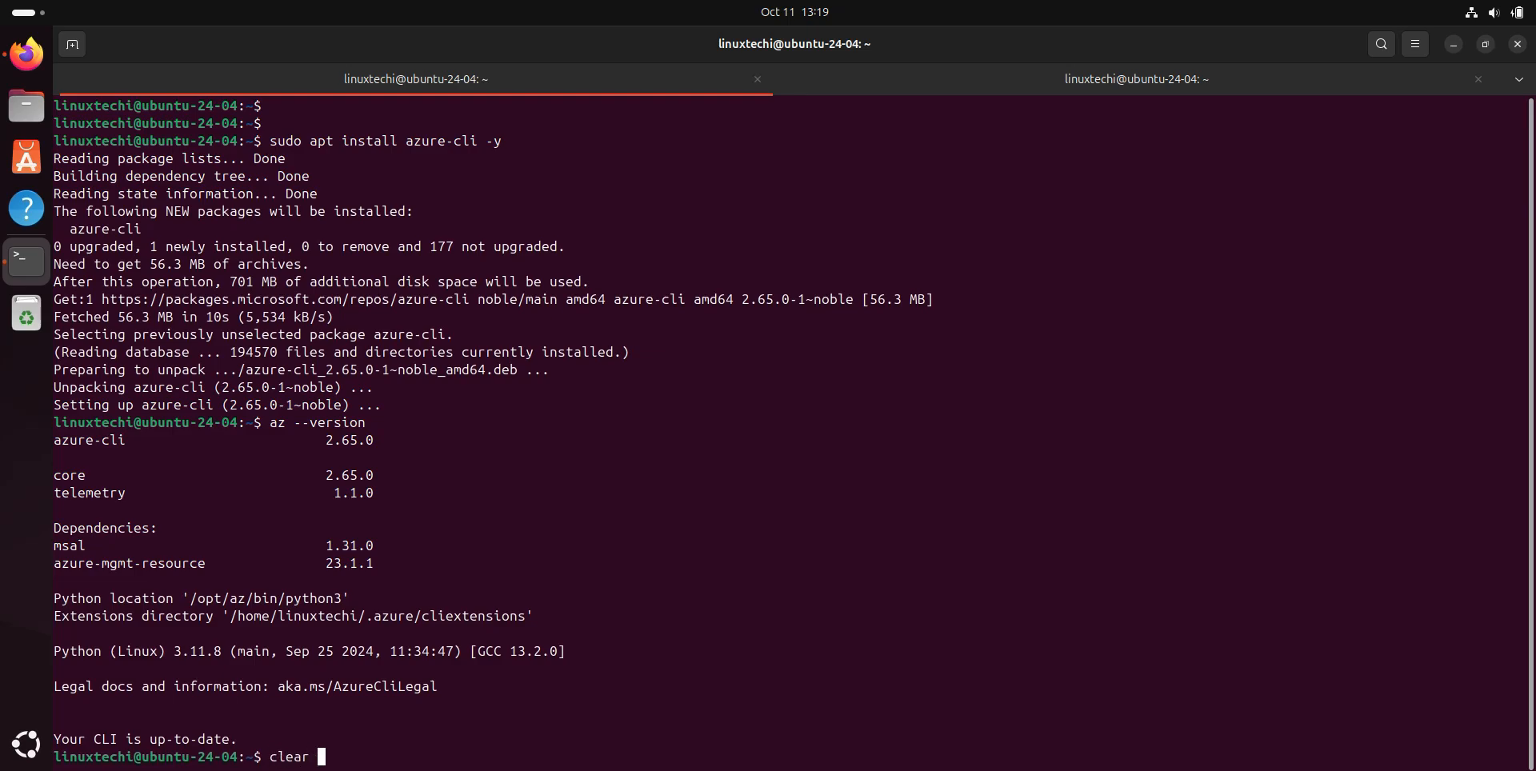
text(az login)
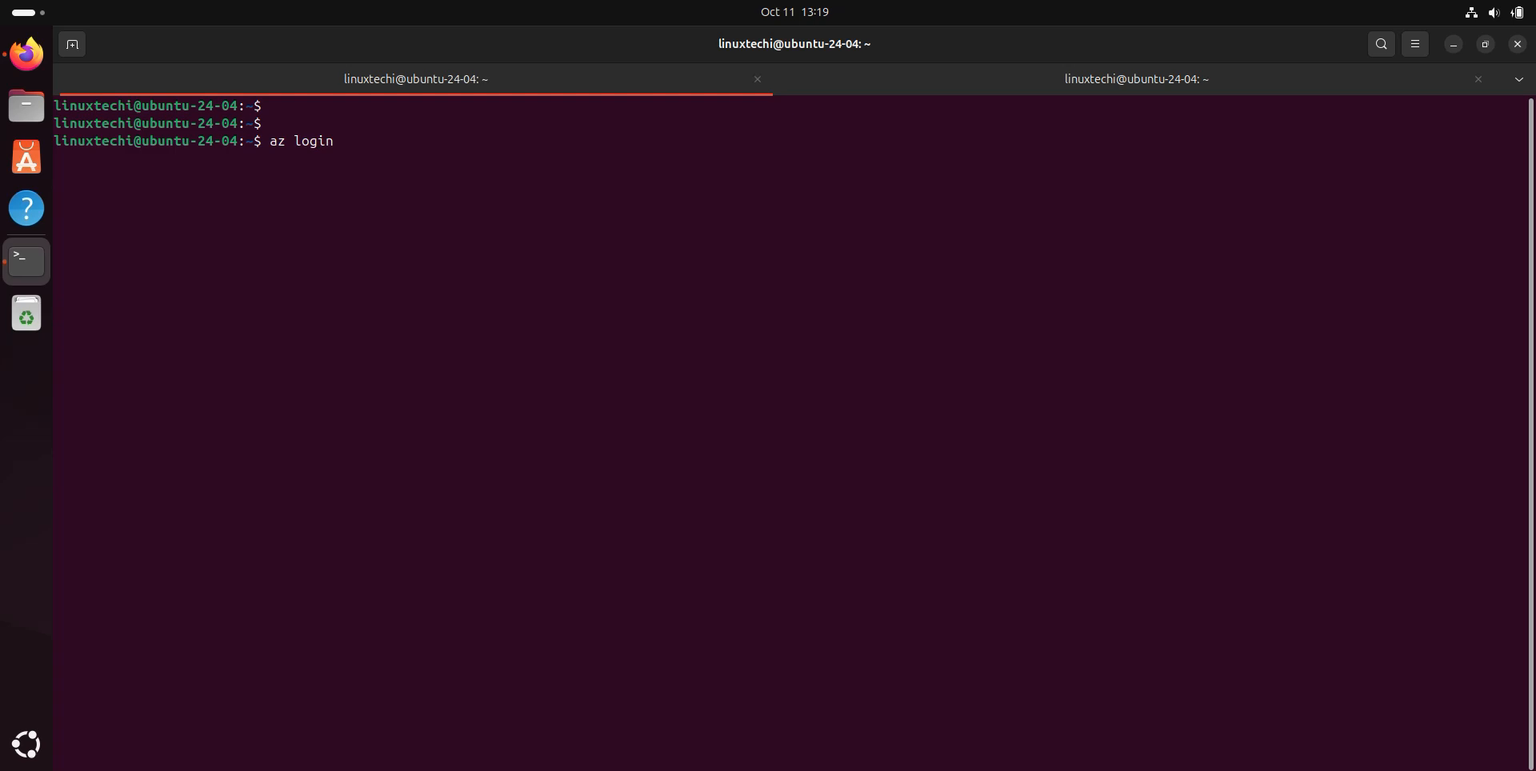
Run 'az login' so the Microsoft Azure sign-in page opens in the browser.
key(Return)
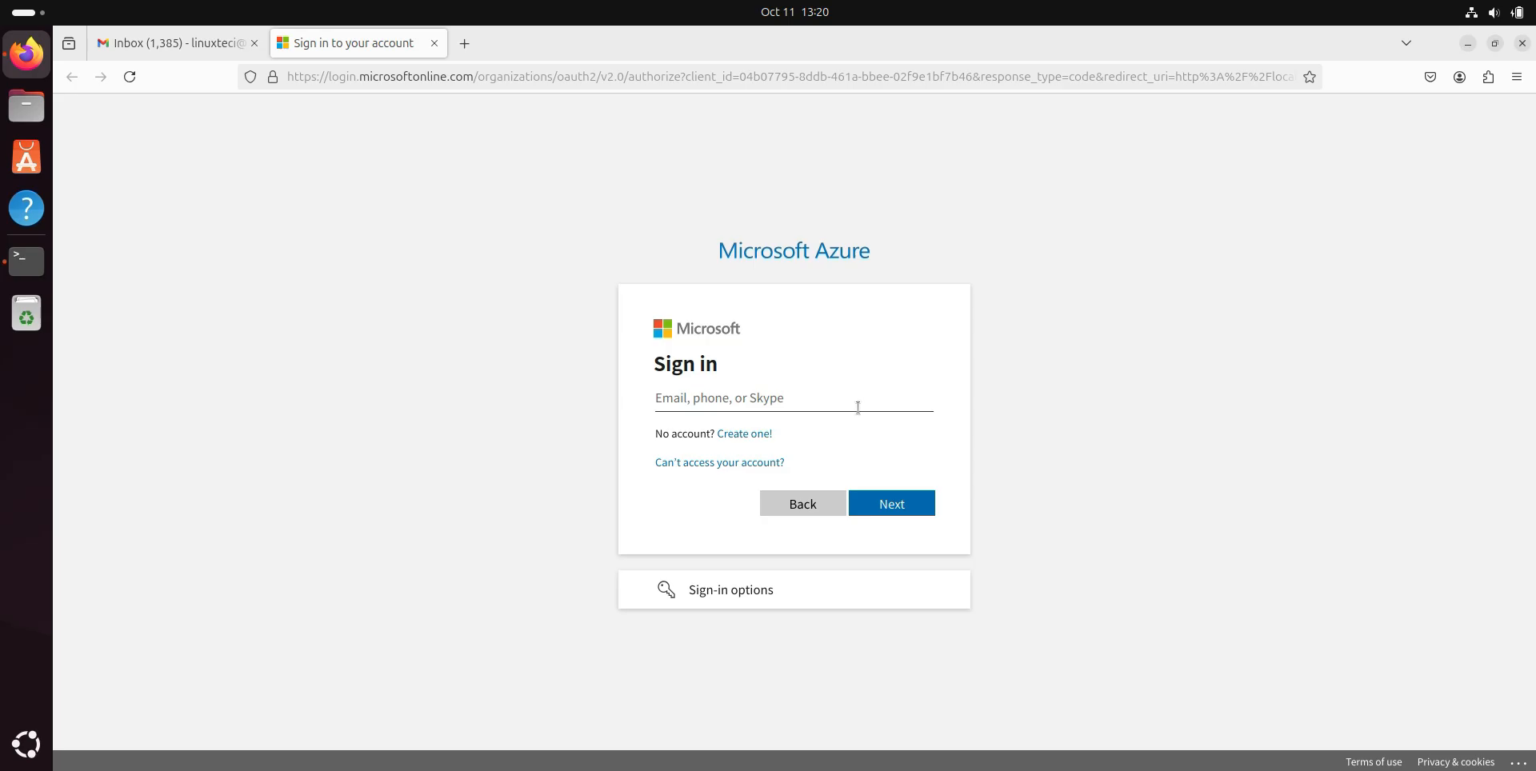
Sign in with the linuxtechi email and password, declining Firefox's save-password prompt.
text(linuxteci)
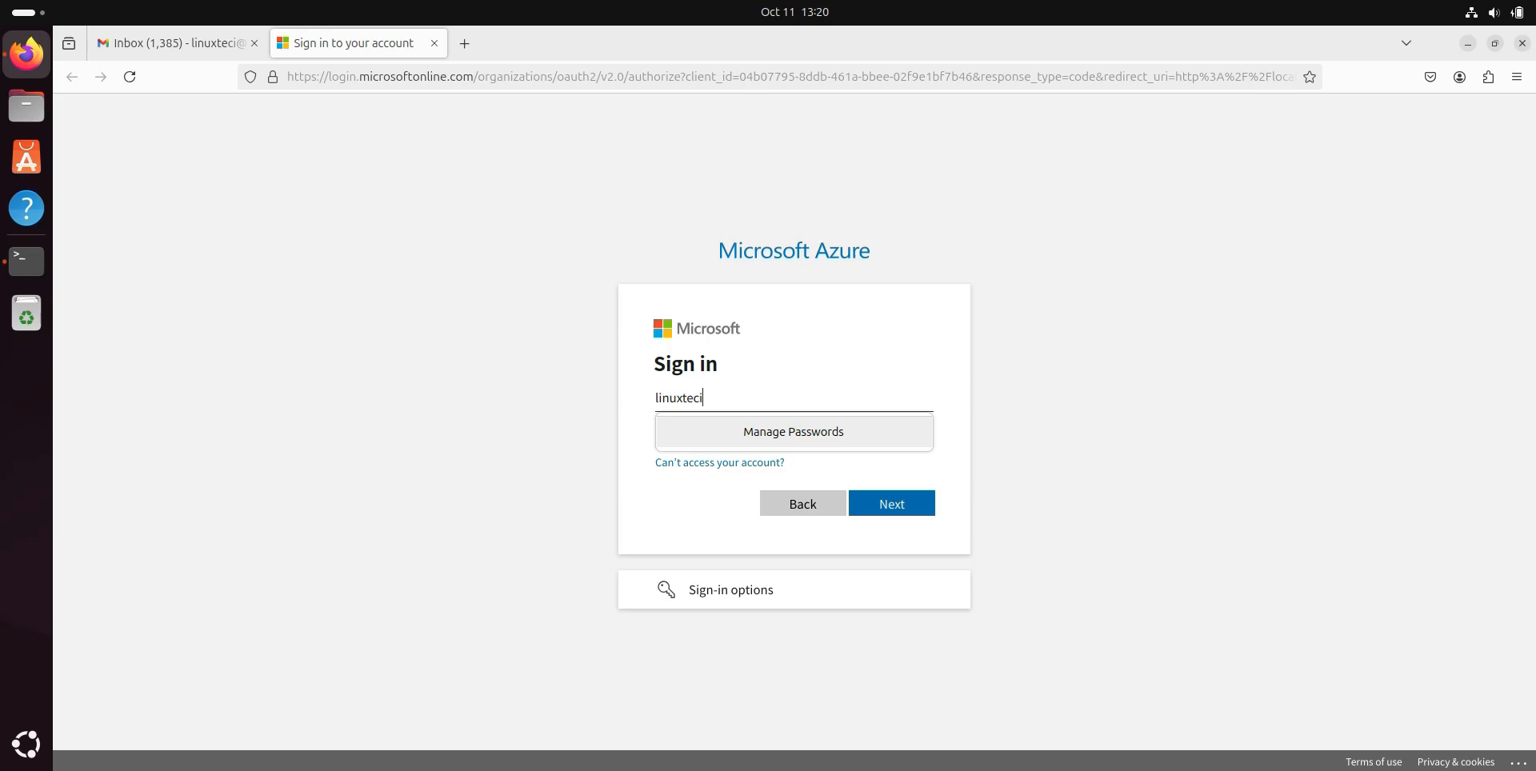
click(890, 504)
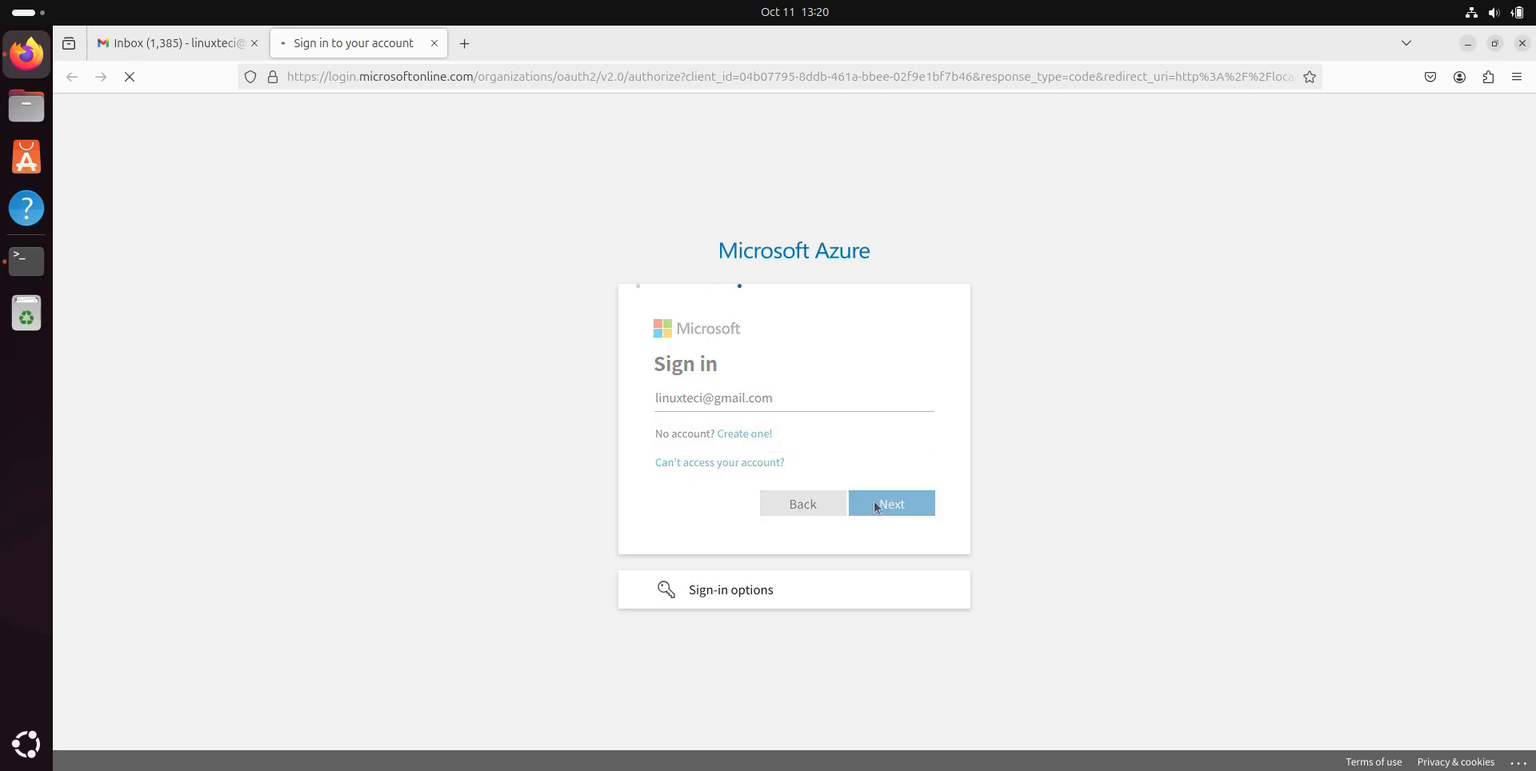
click(890, 502)
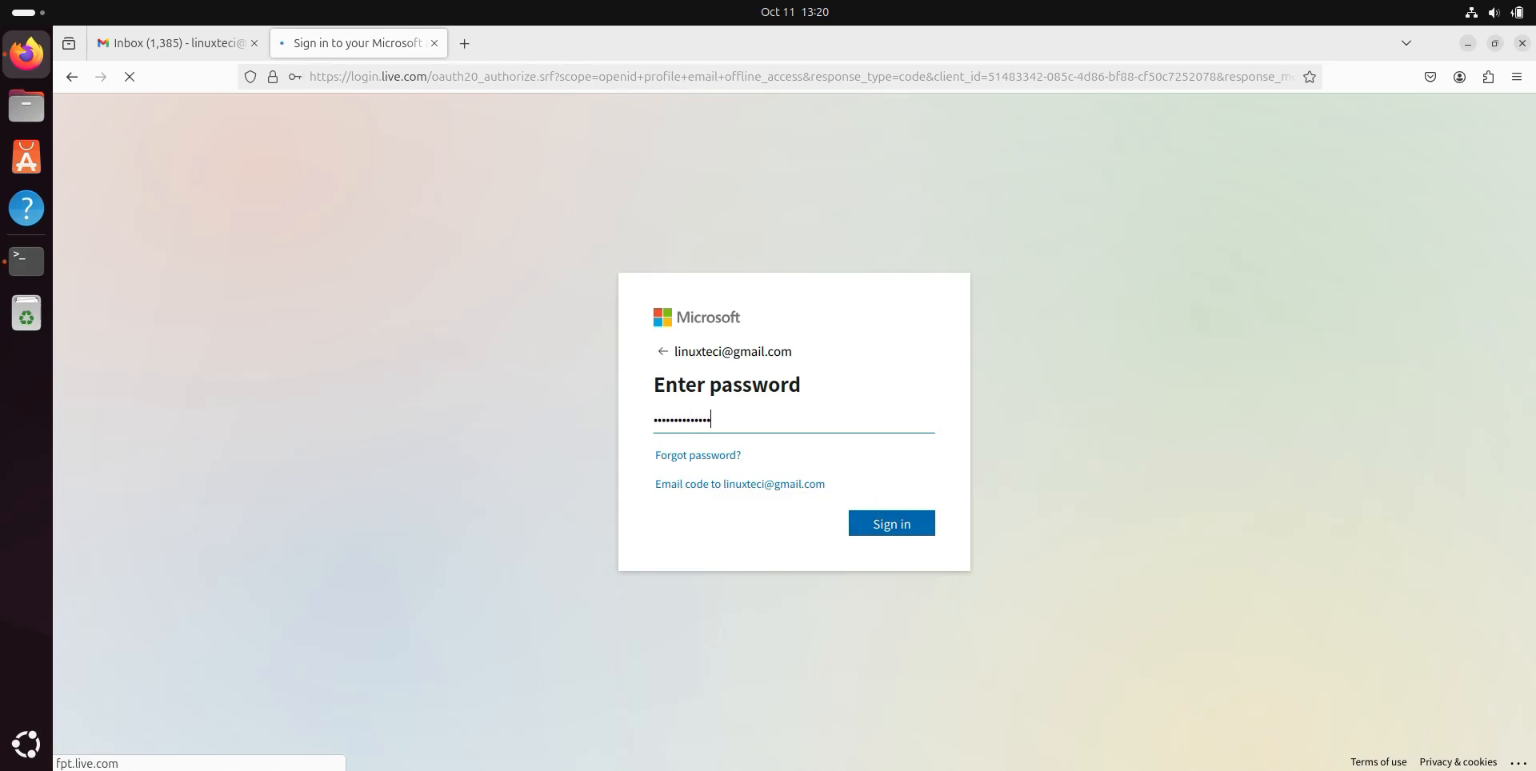
click(889, 523)
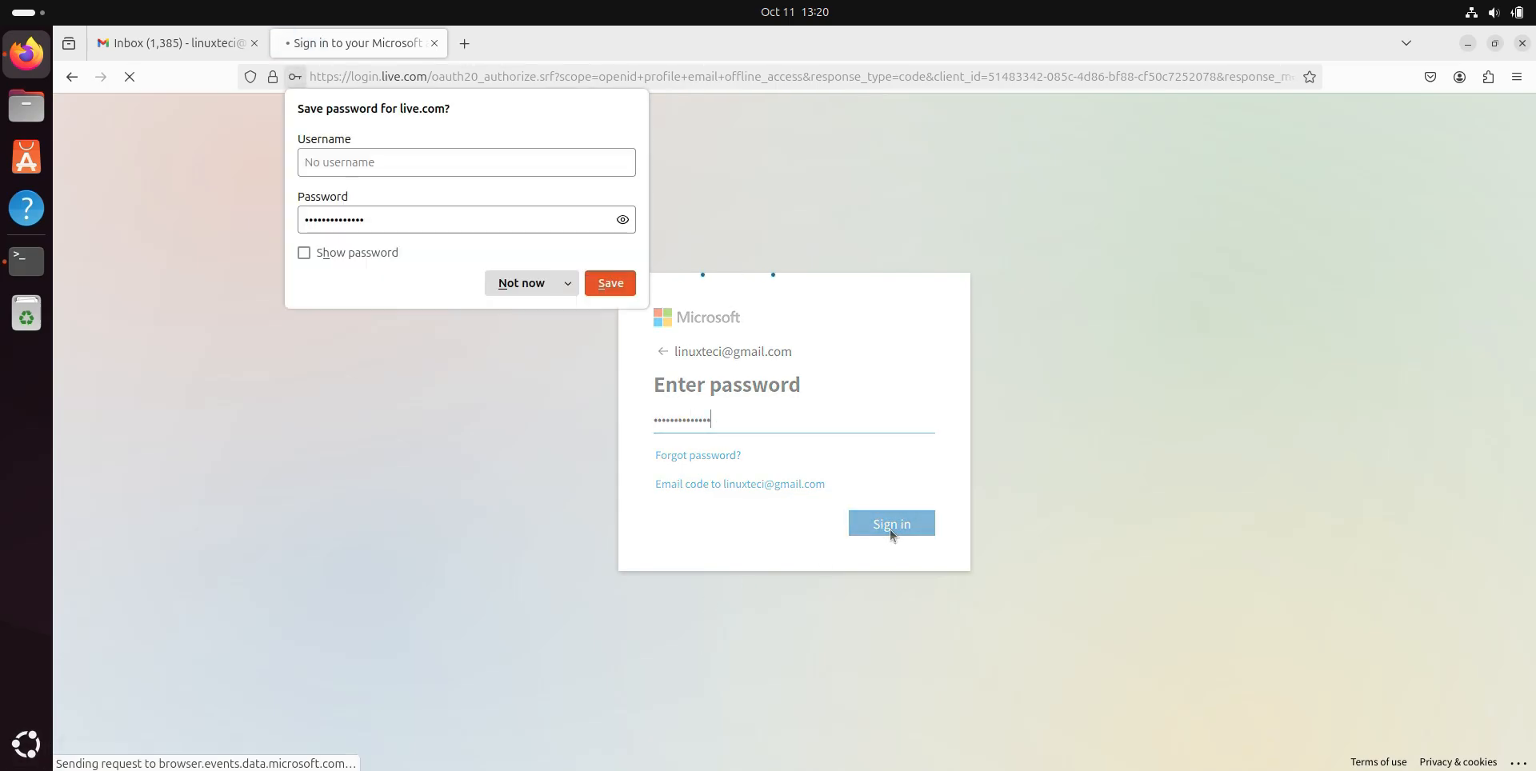
click(890, 523)
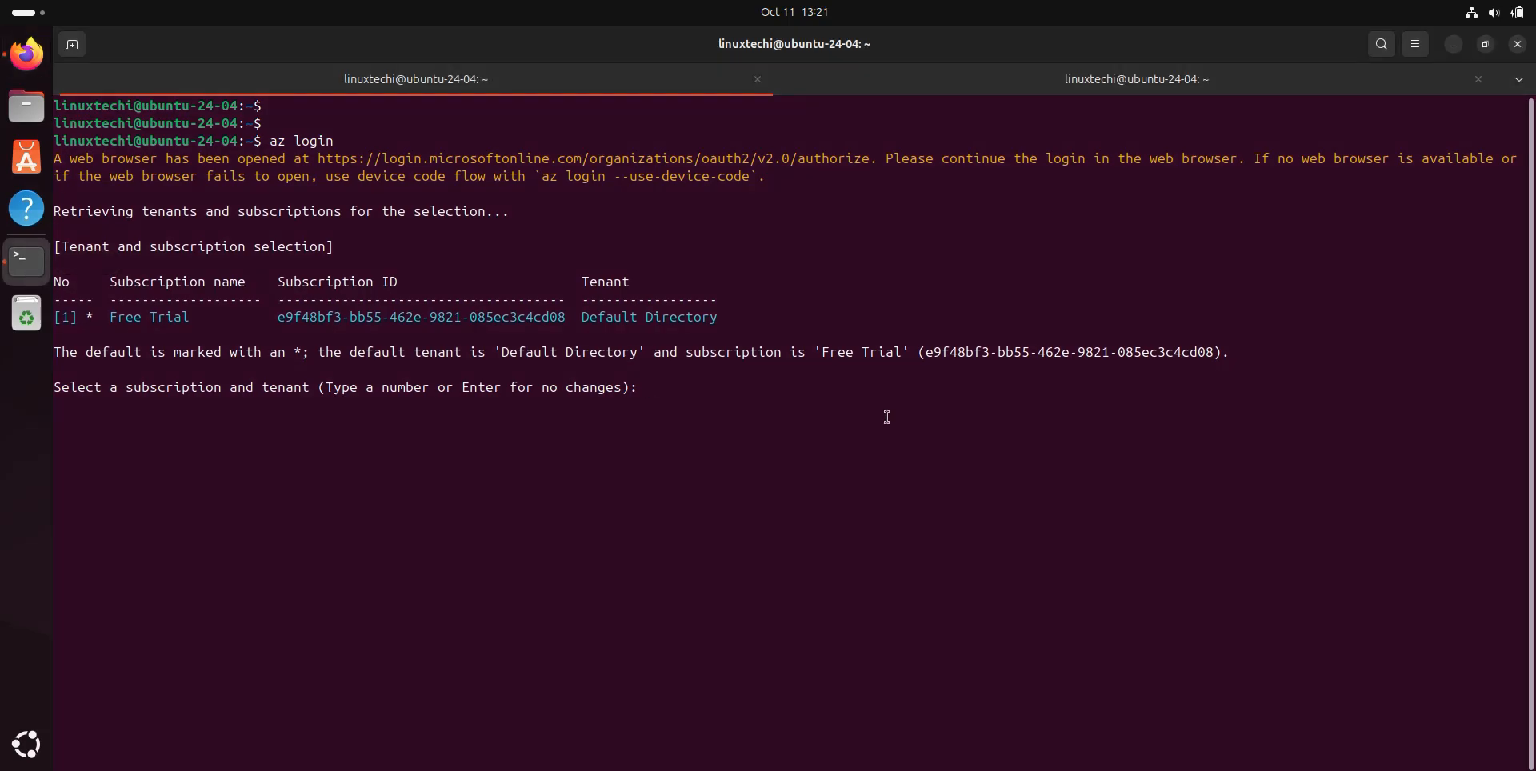
Choose subscription 1, the Free Trial under Default Directory.
text(1)
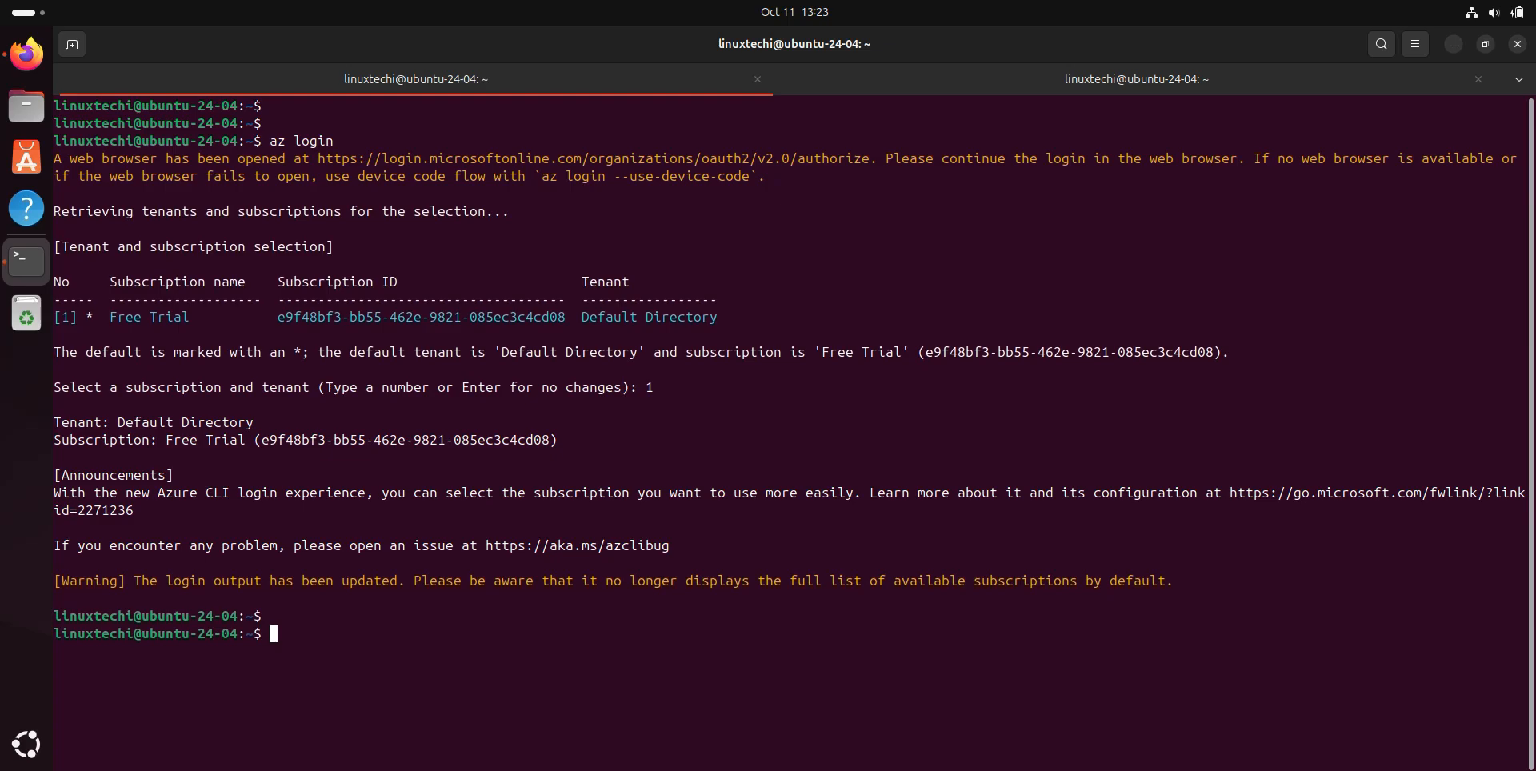
text(az)
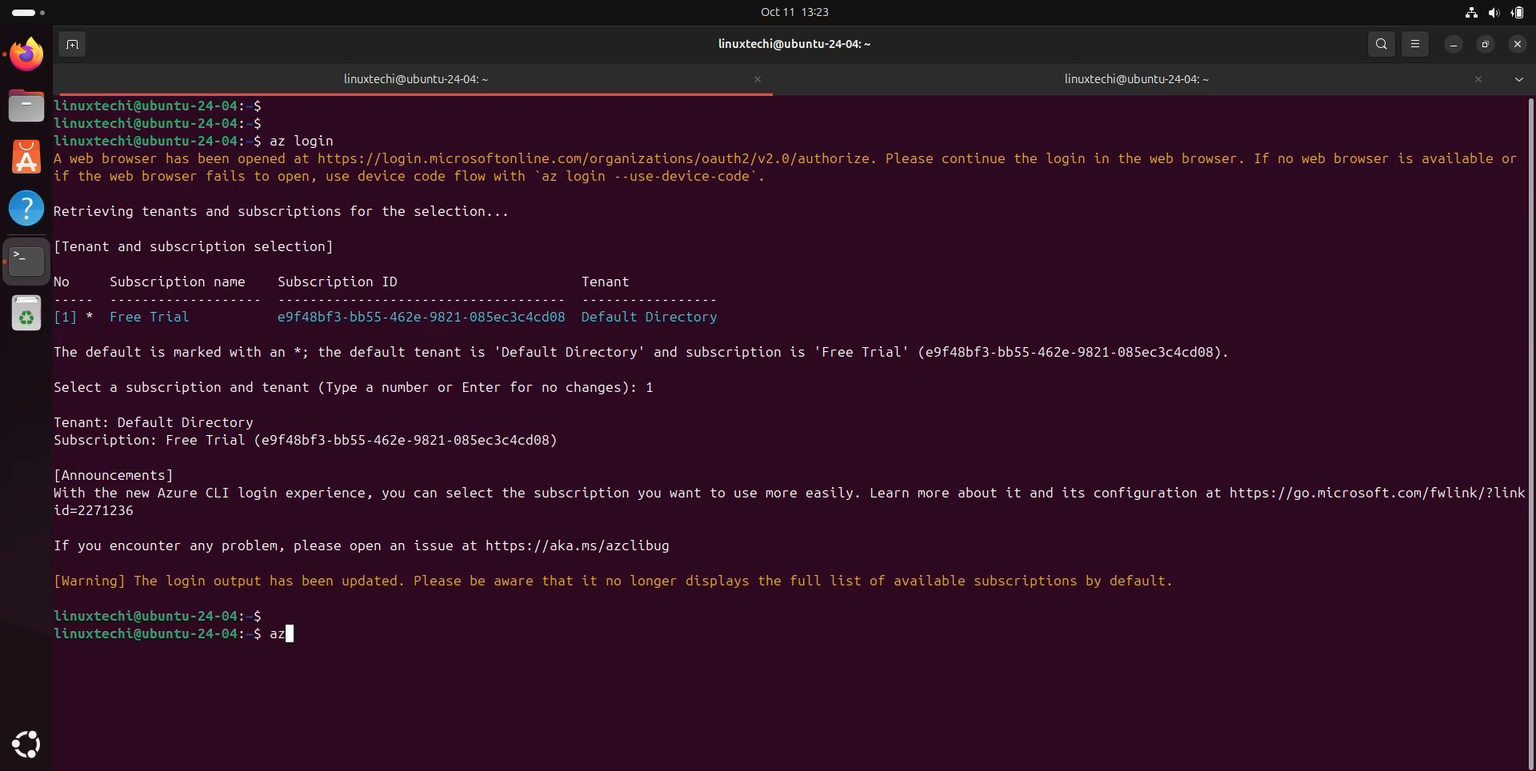
Show the Free Trial account details with 'az account show -o table'.
text(account)
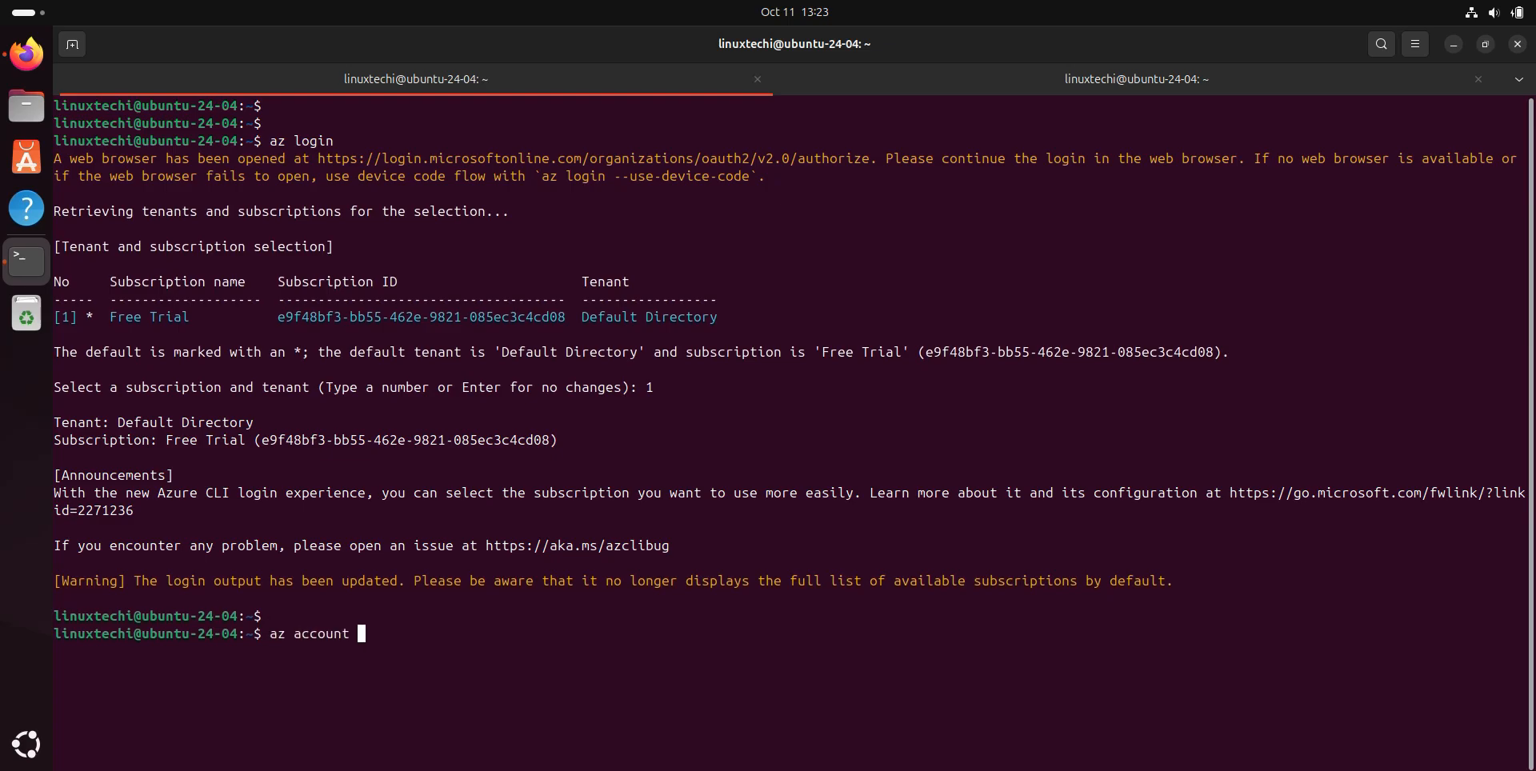
text(show -)
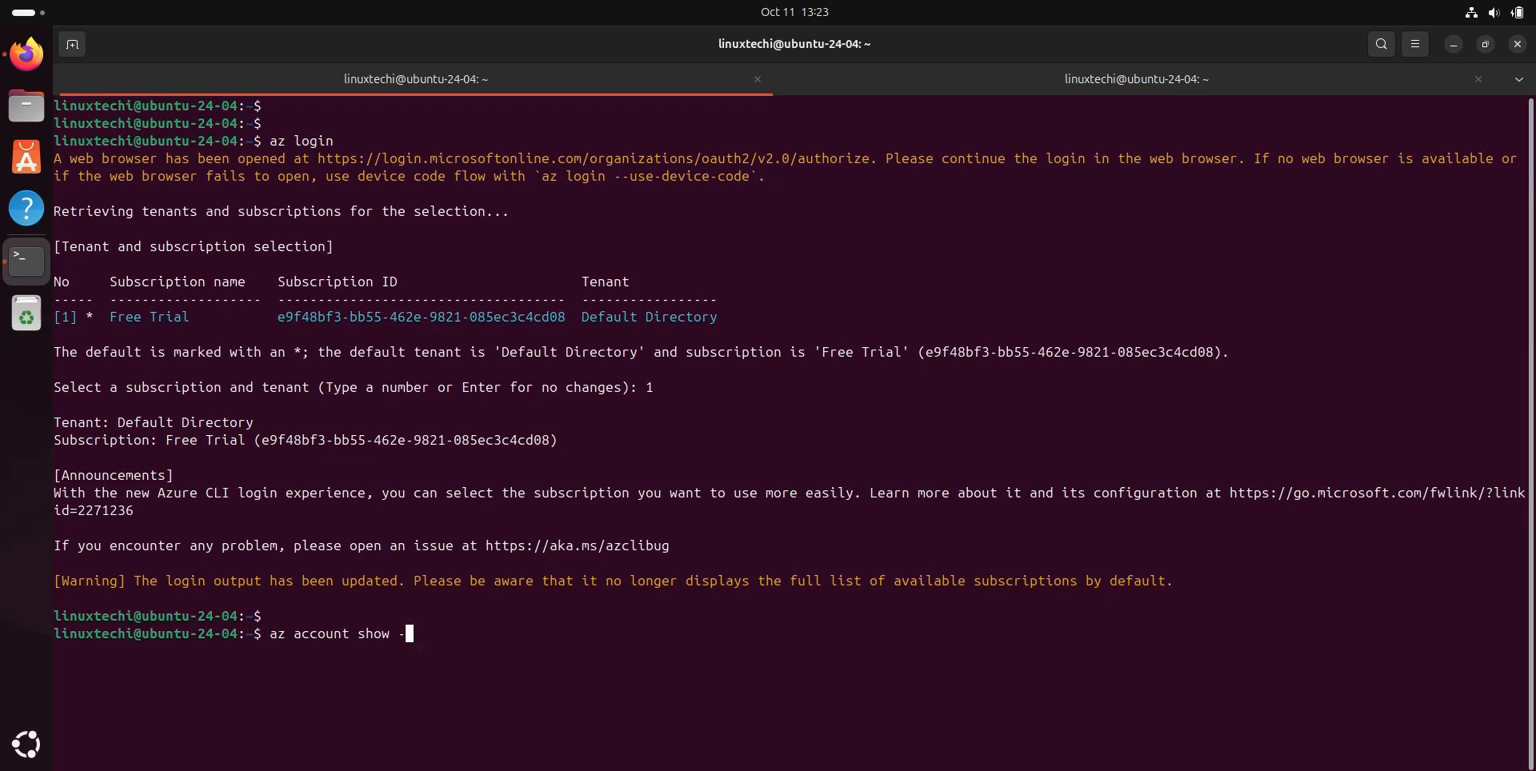
text(o table)
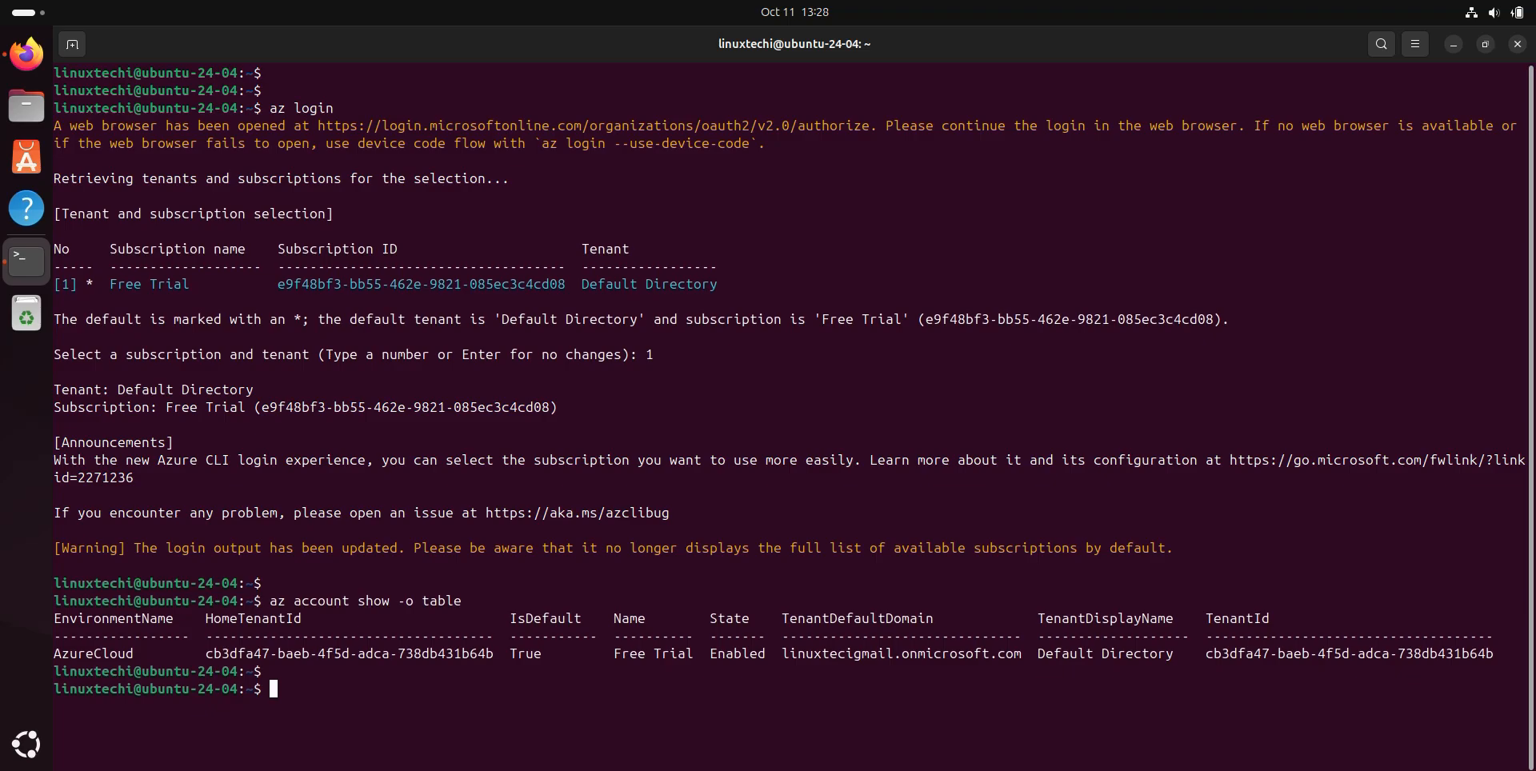
Leave '#az account set --subscription ""' as a commented subscription-switch command.
text(az)
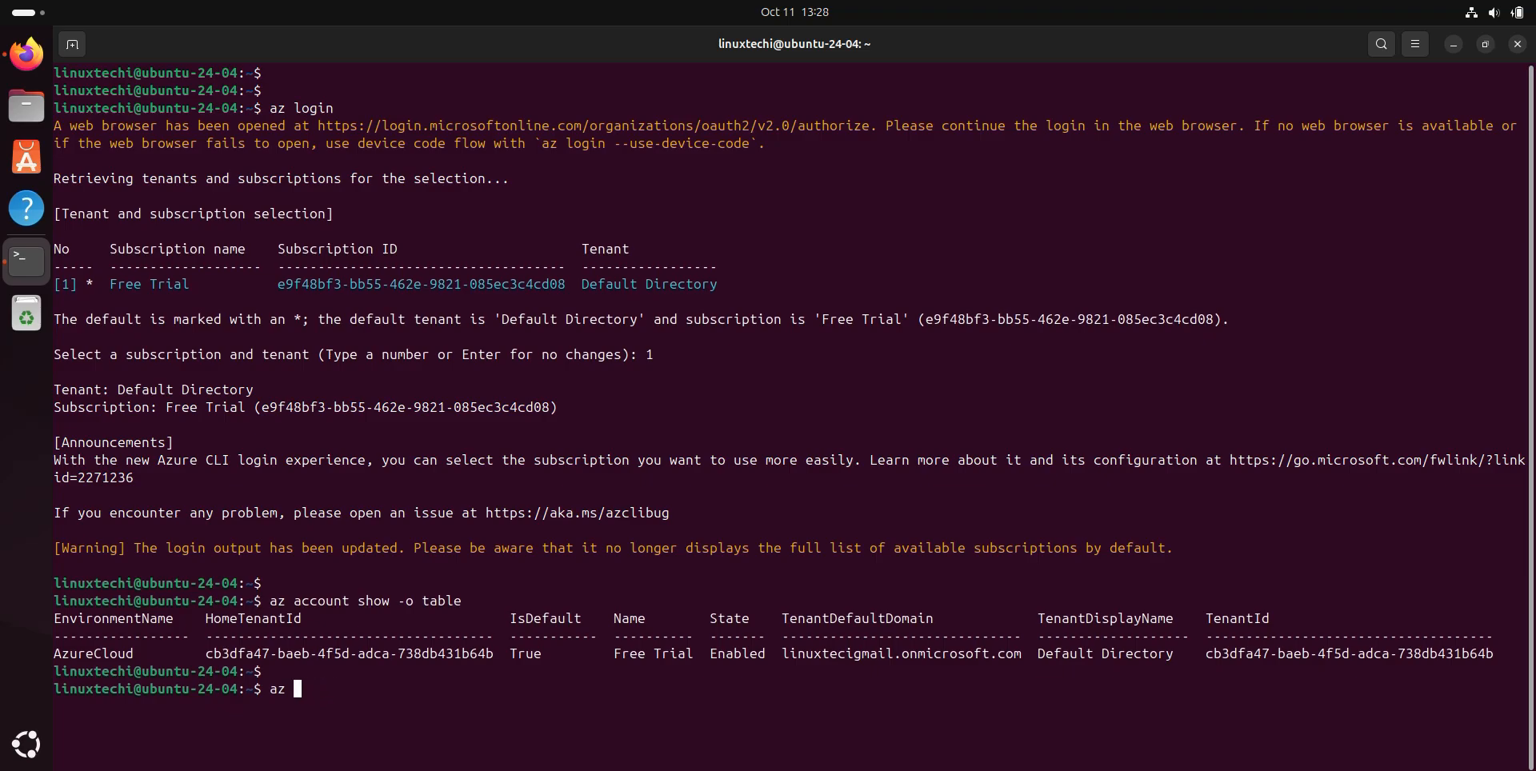
text(account set)
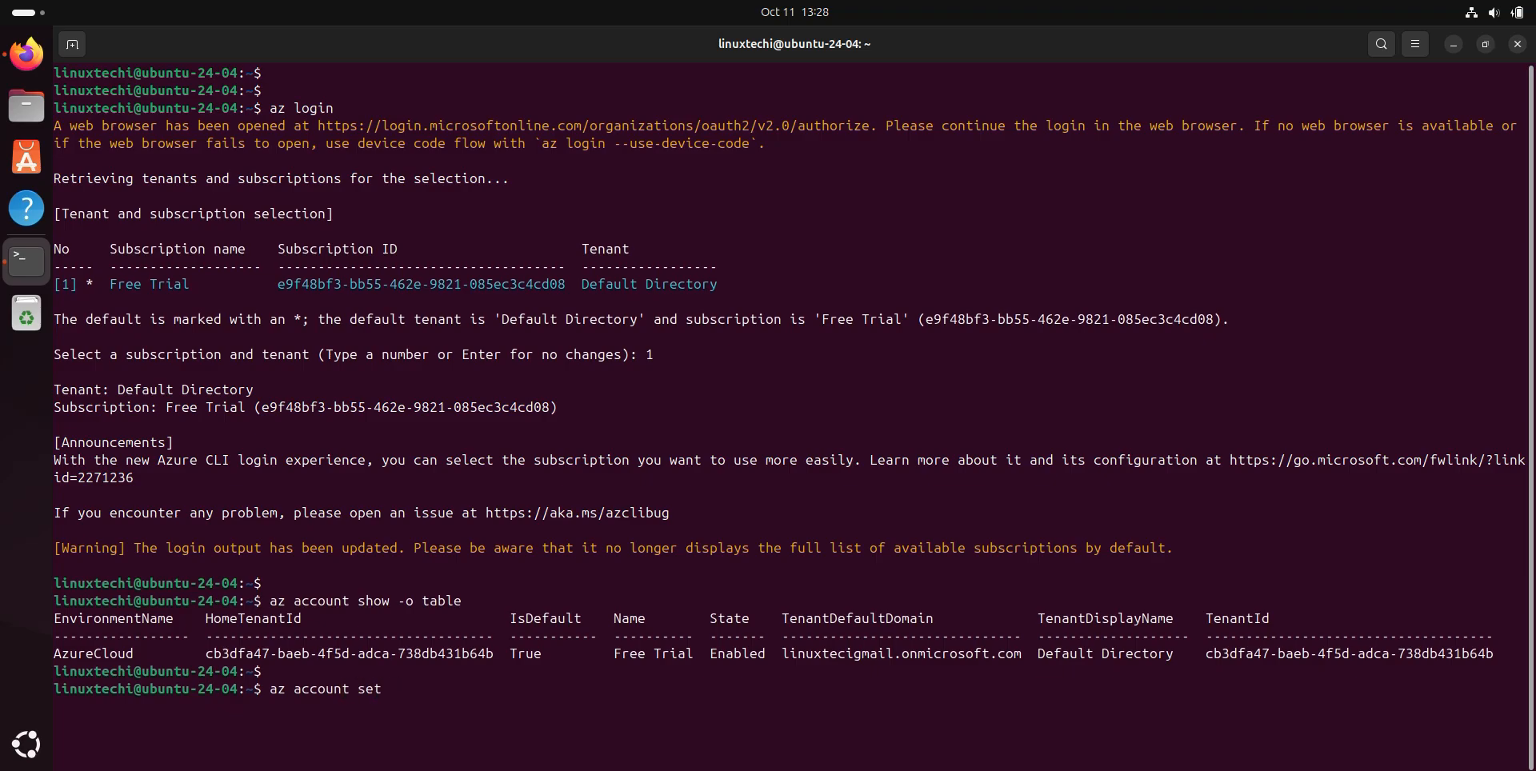
text(--su)
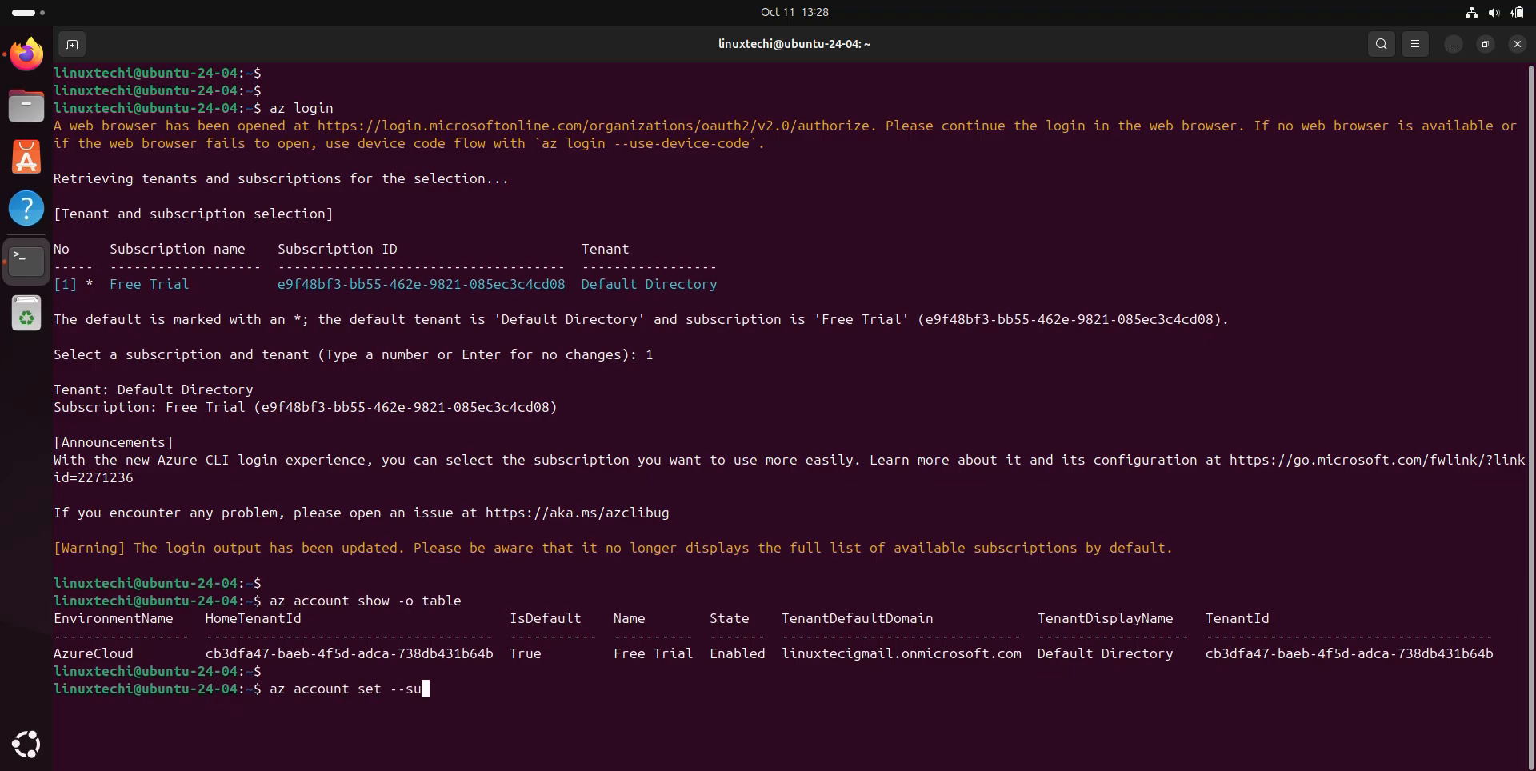
text(scription)
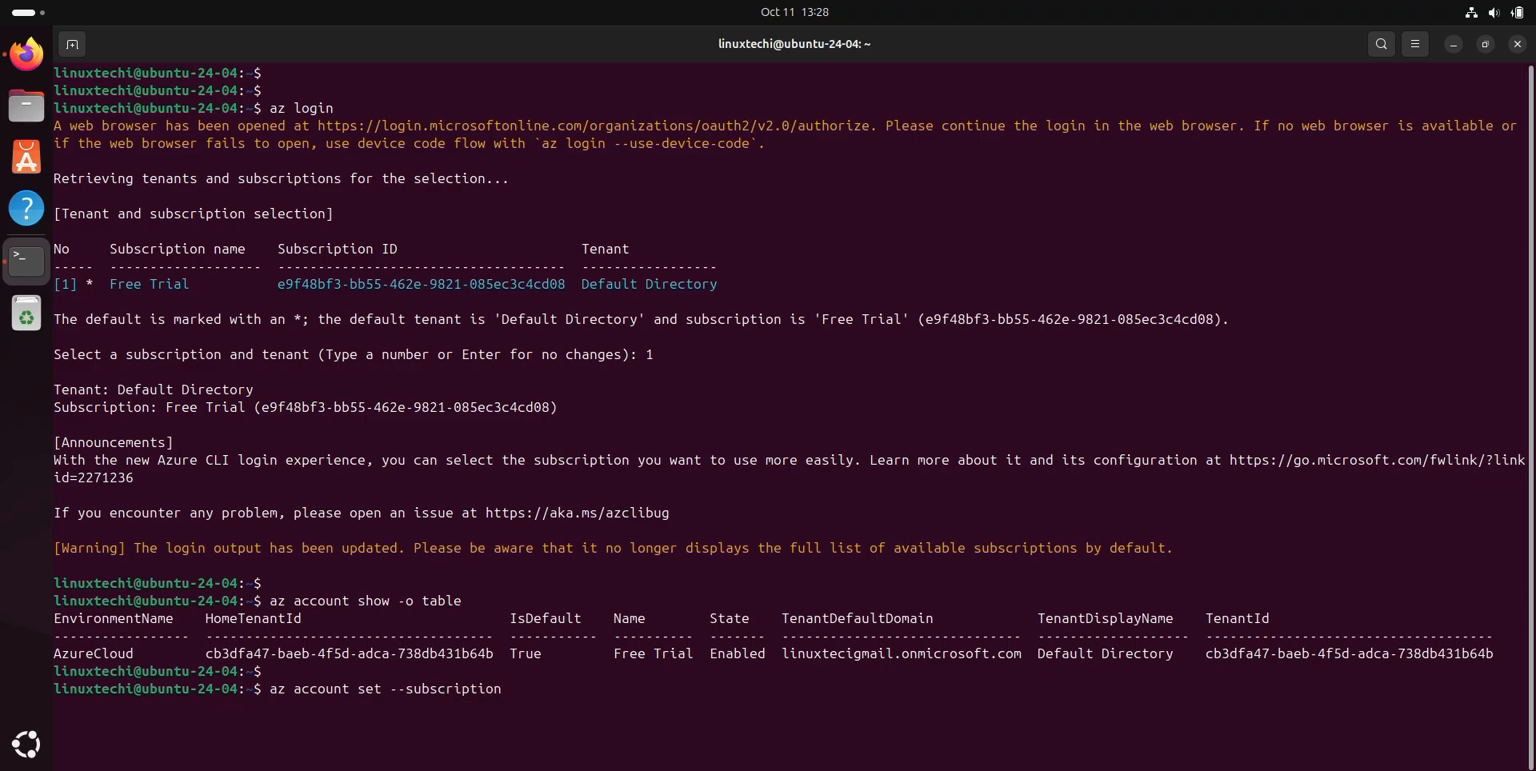
text(")
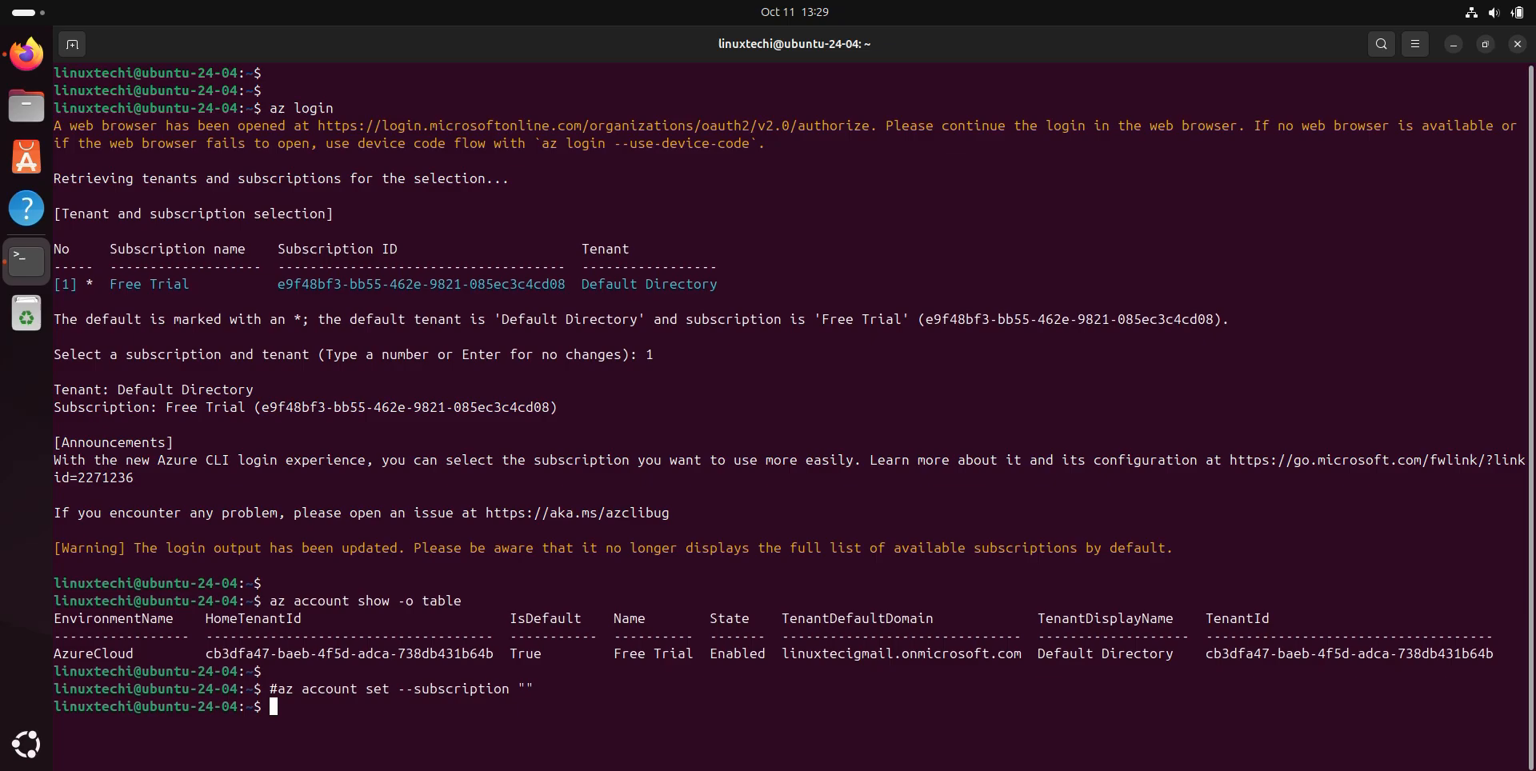
text(az)
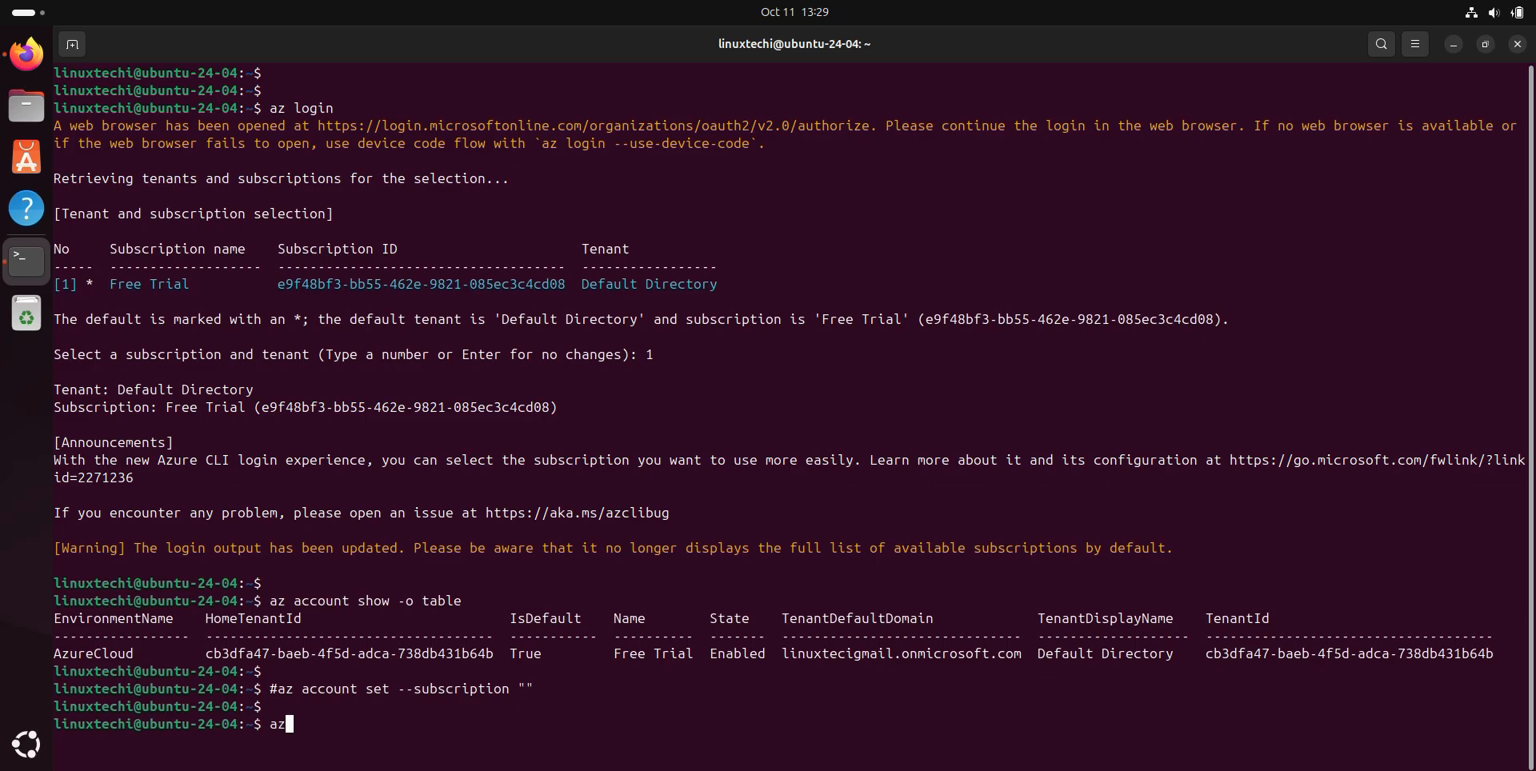
Run 'az group list' and pick out the dev-labs group in eastus.
text(group)
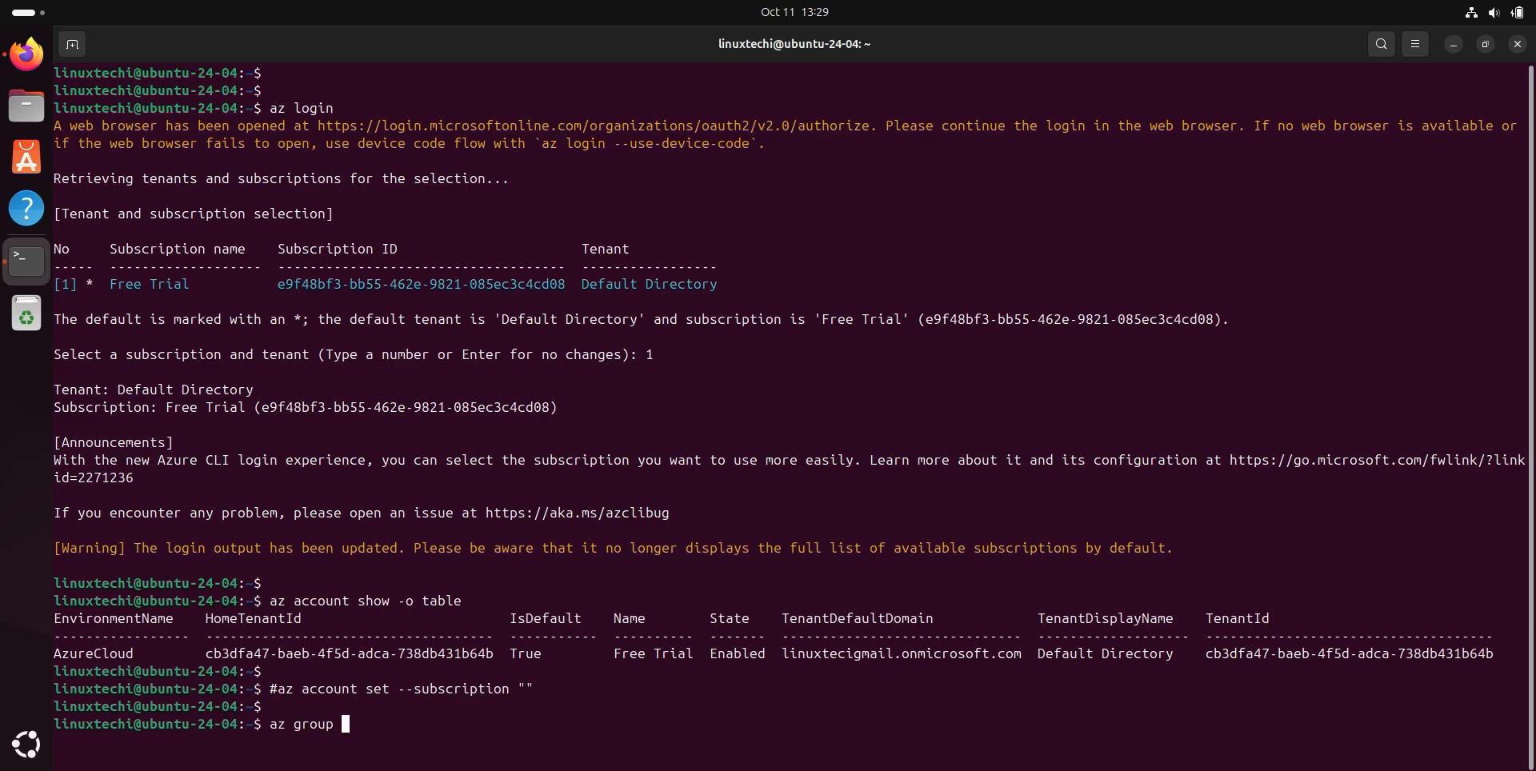
text(list)
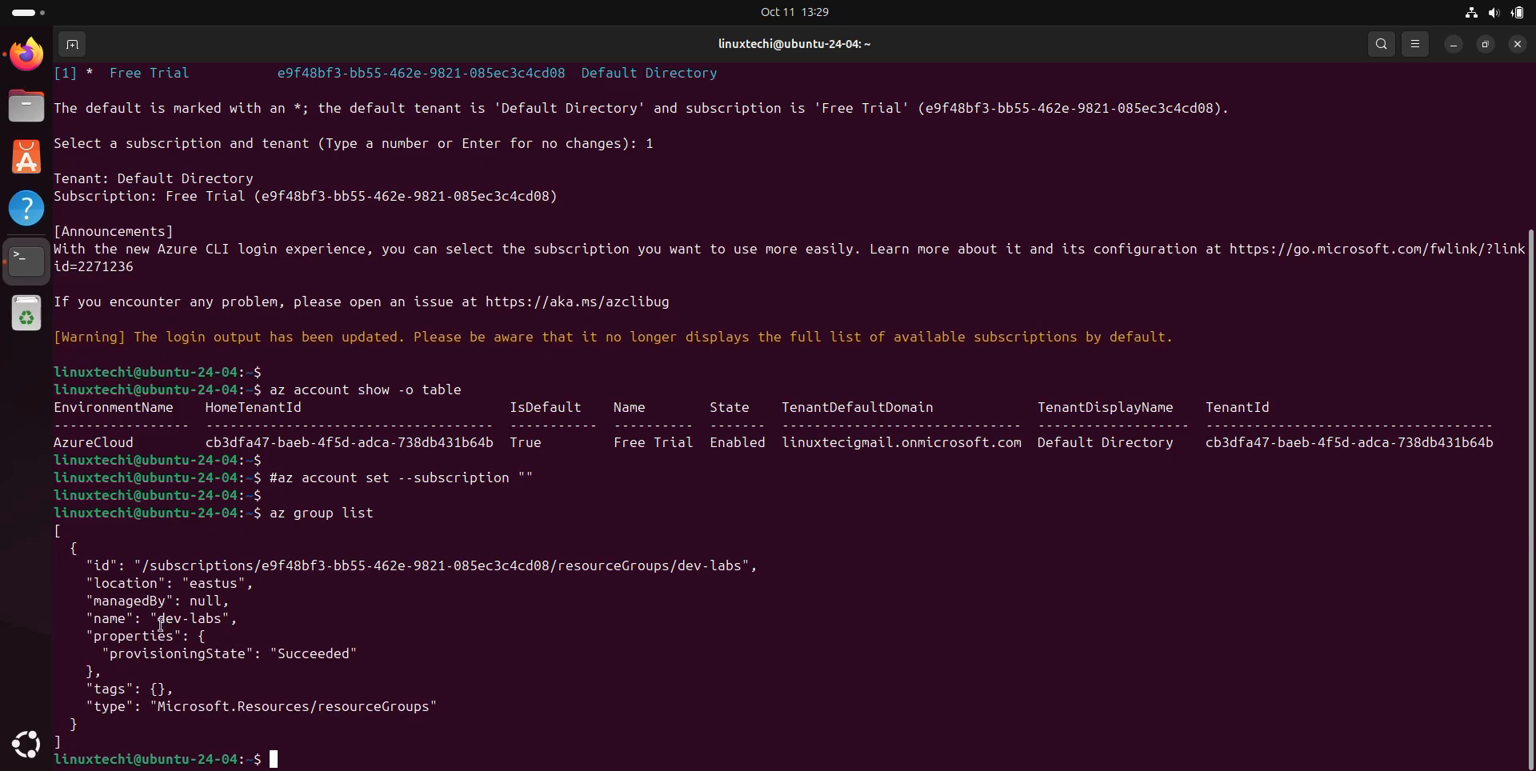
double_click(185, 617)
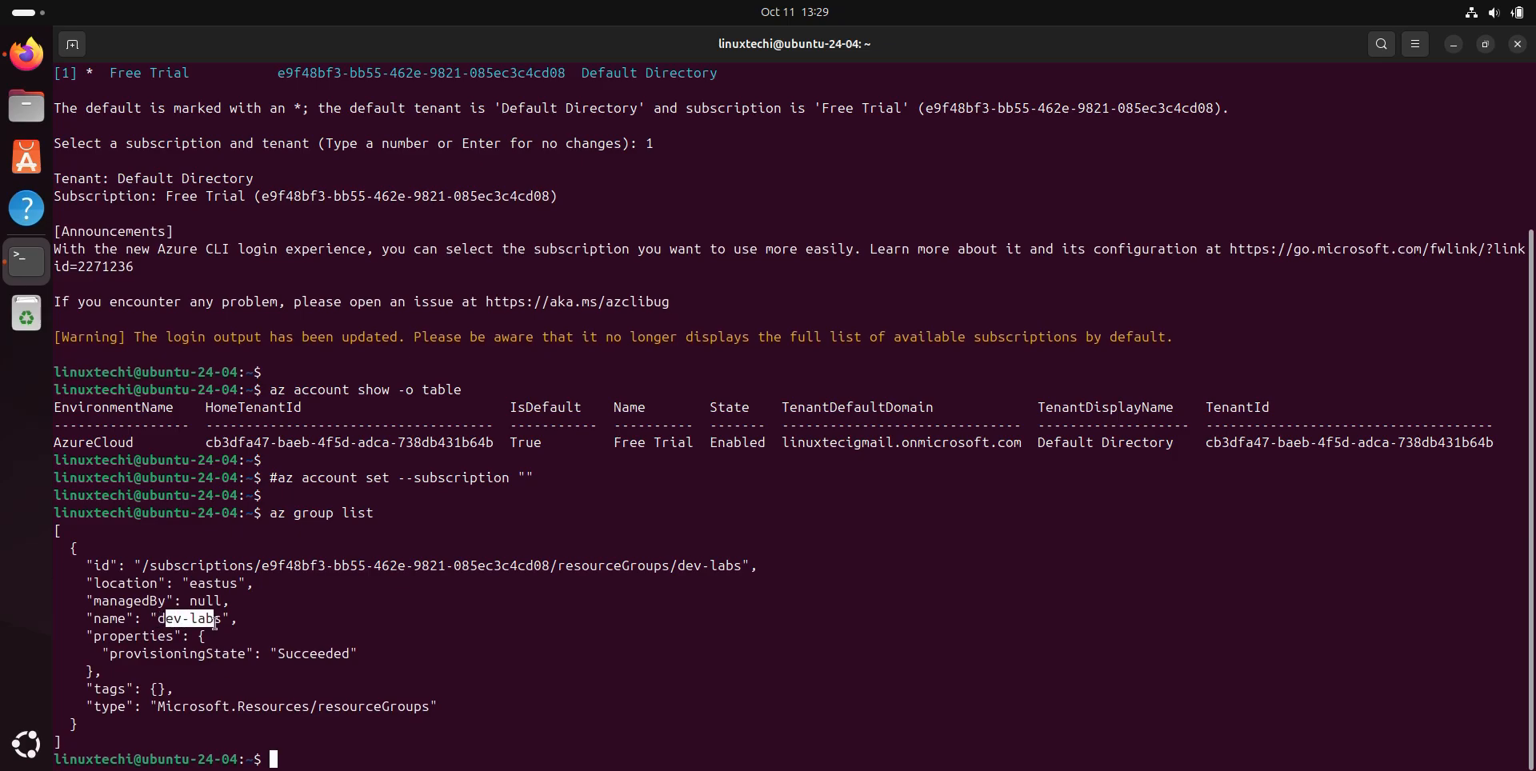